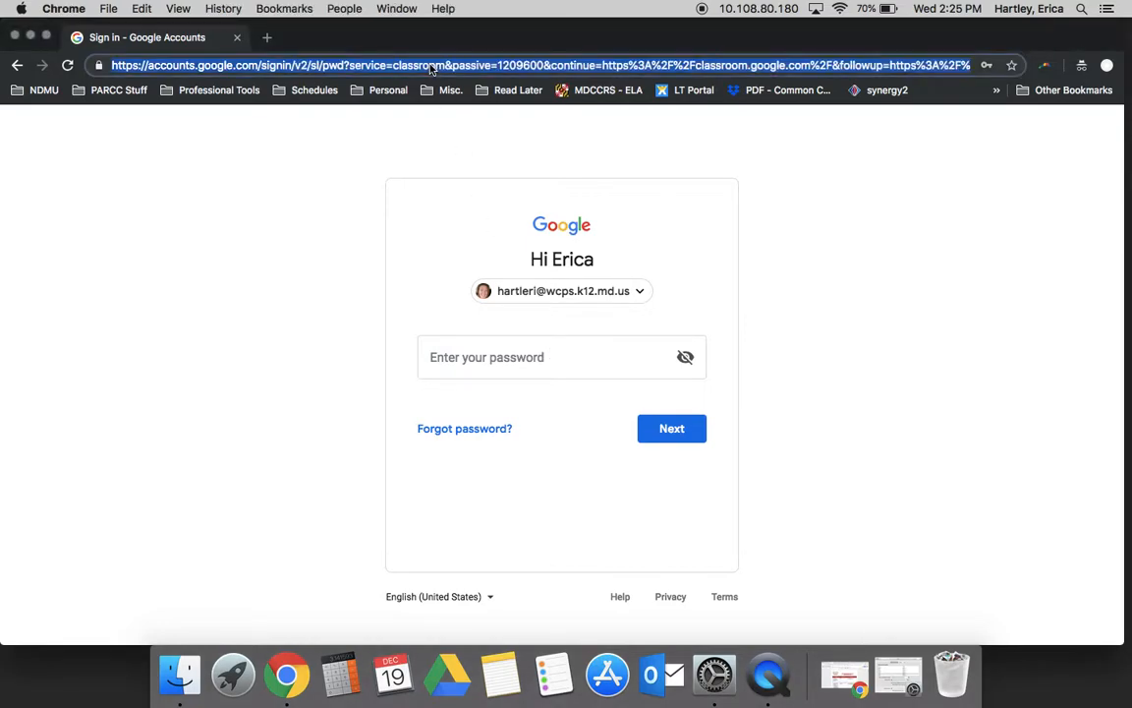
# Step: Enter the account password and submit the Google sign-in to reach the classes page
pyautogui.click(550, 358)
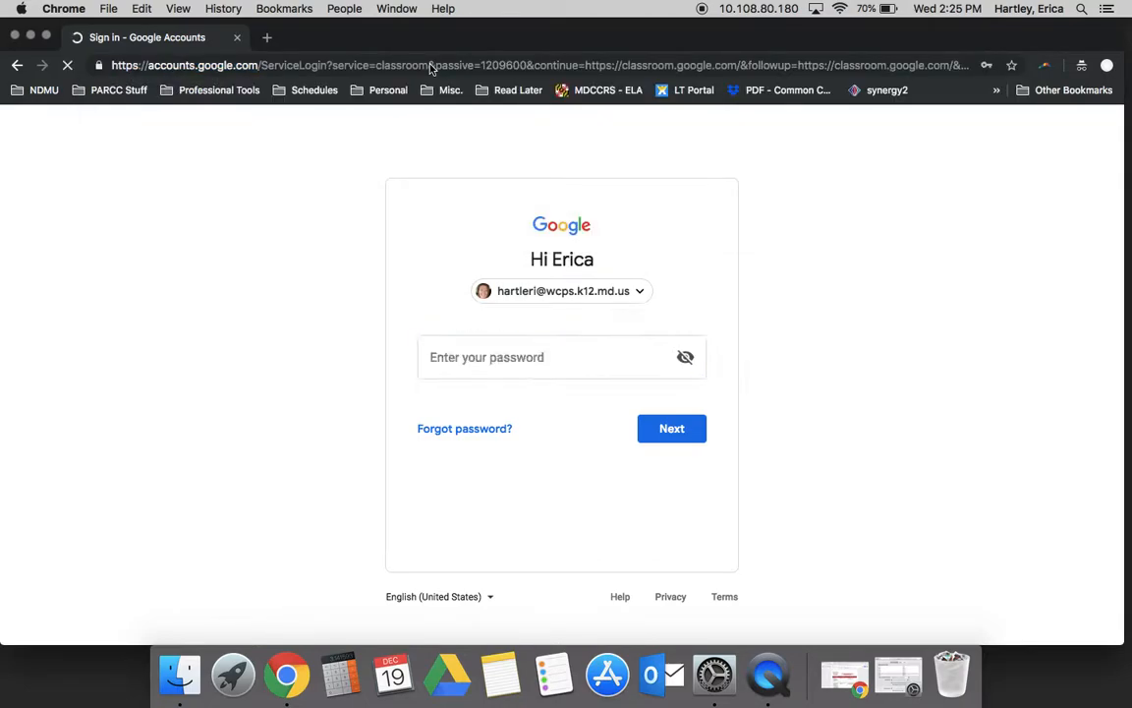
pyautogui.click(562, 358)
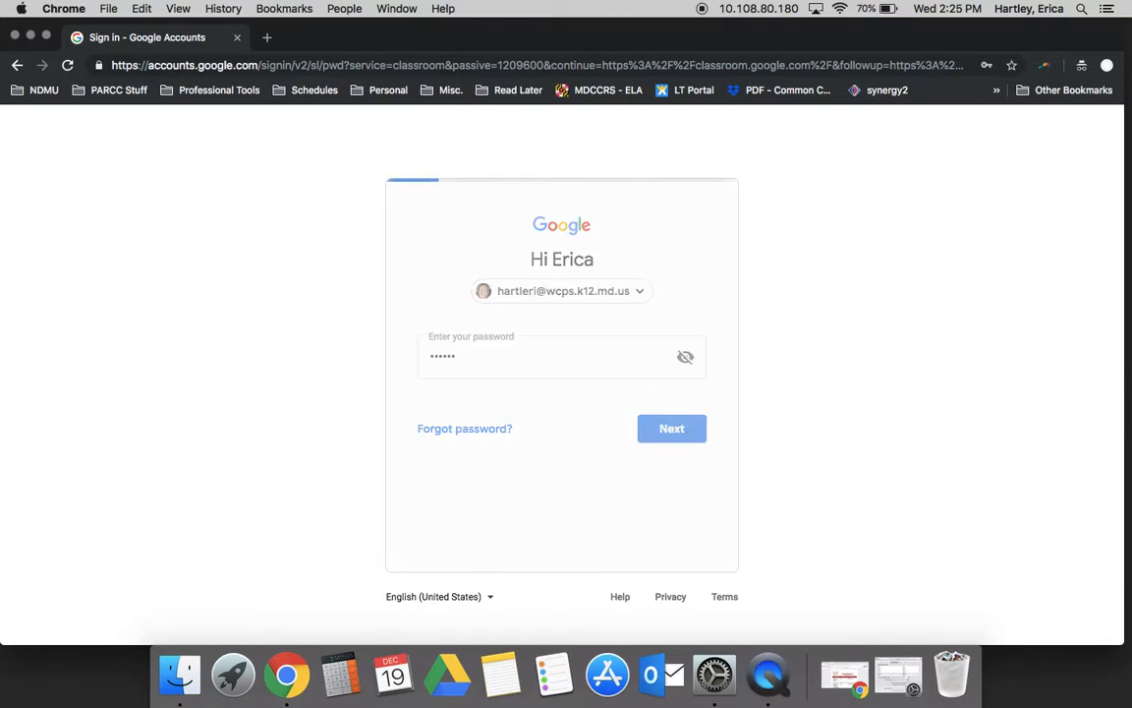
pyautogui.click(672, 428)
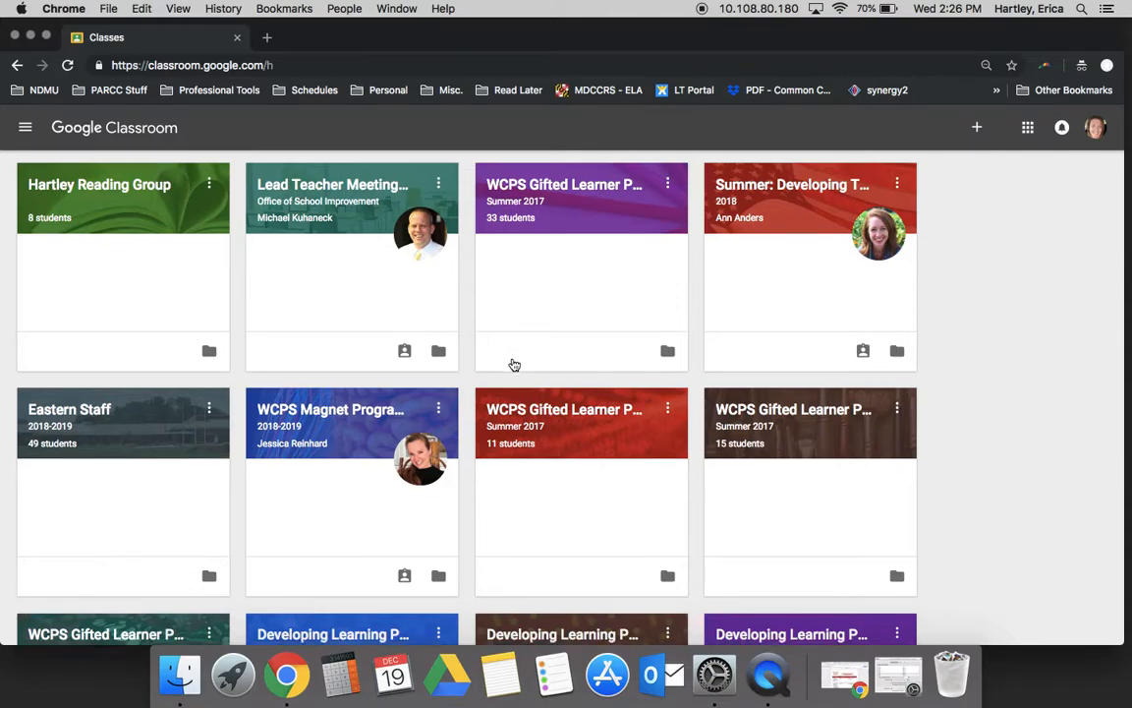
# Step: Look over the class cards, then bring up the join-or-create class choices from the + button
pyautogui.scroll(-3)
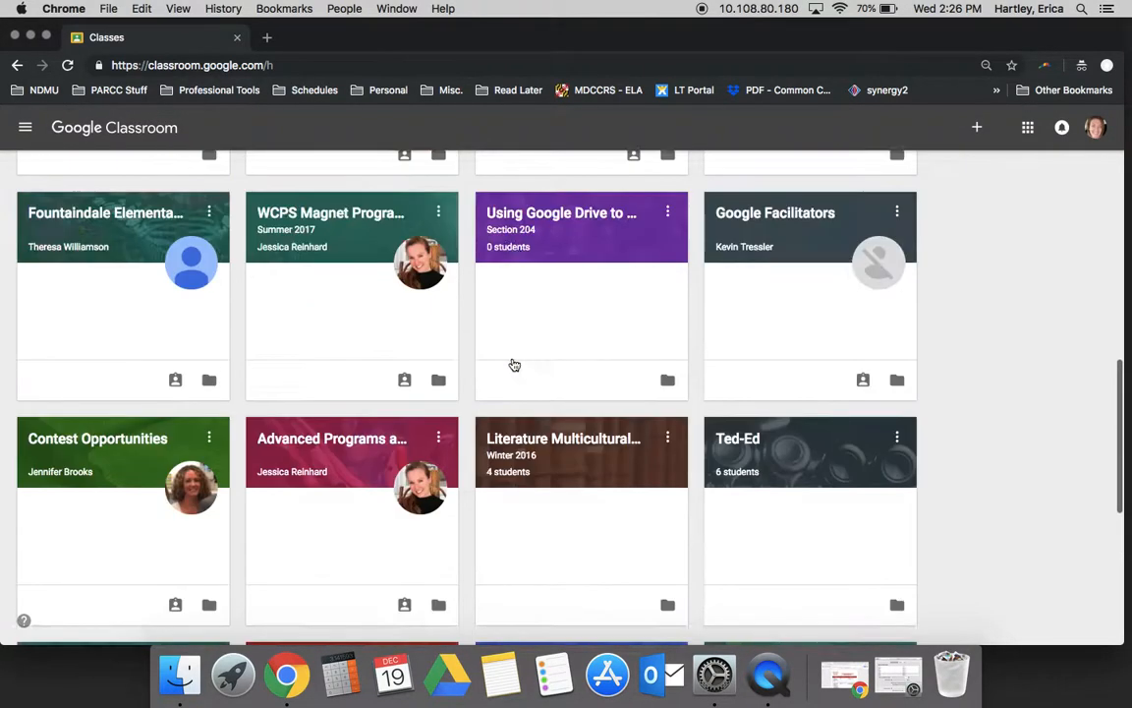
pyautogui.scroll(-3)
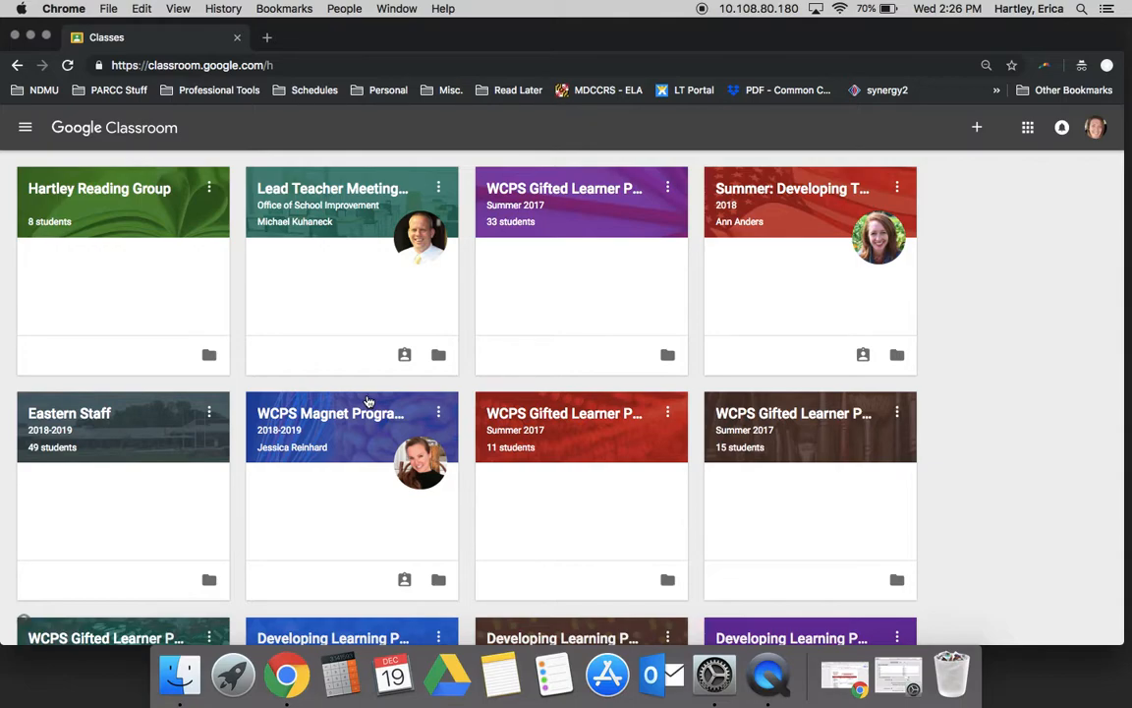
pyautogui.moveTo(426, 232)
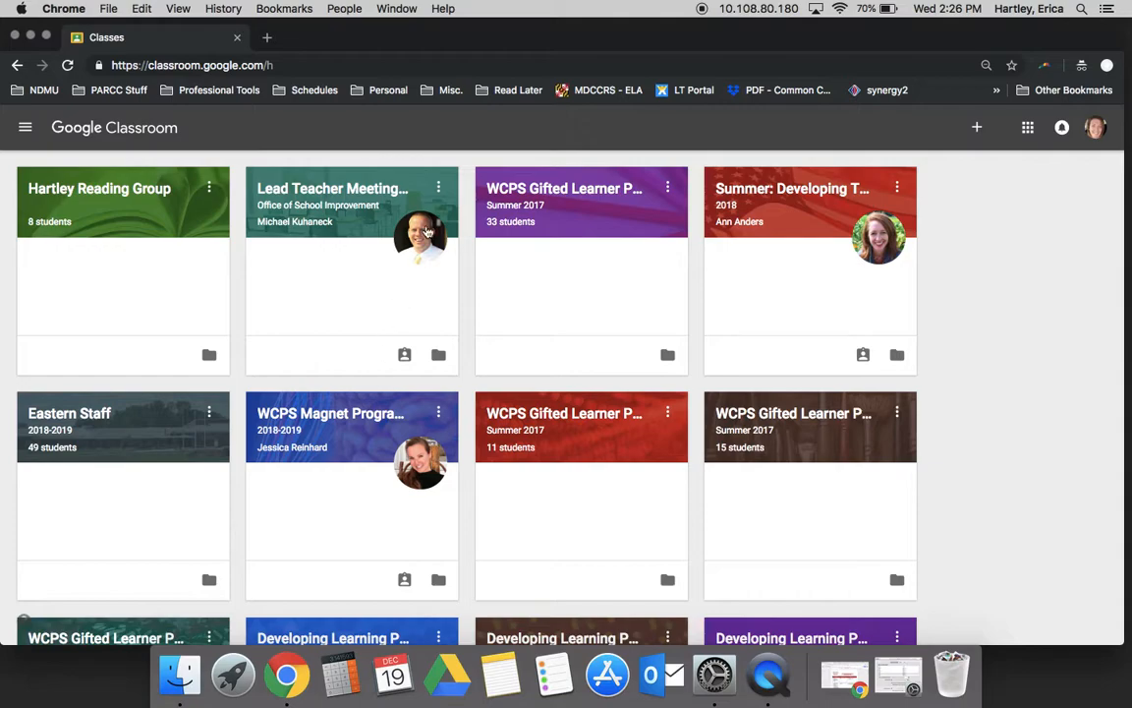
pyautogui.moveTo(538, 153)
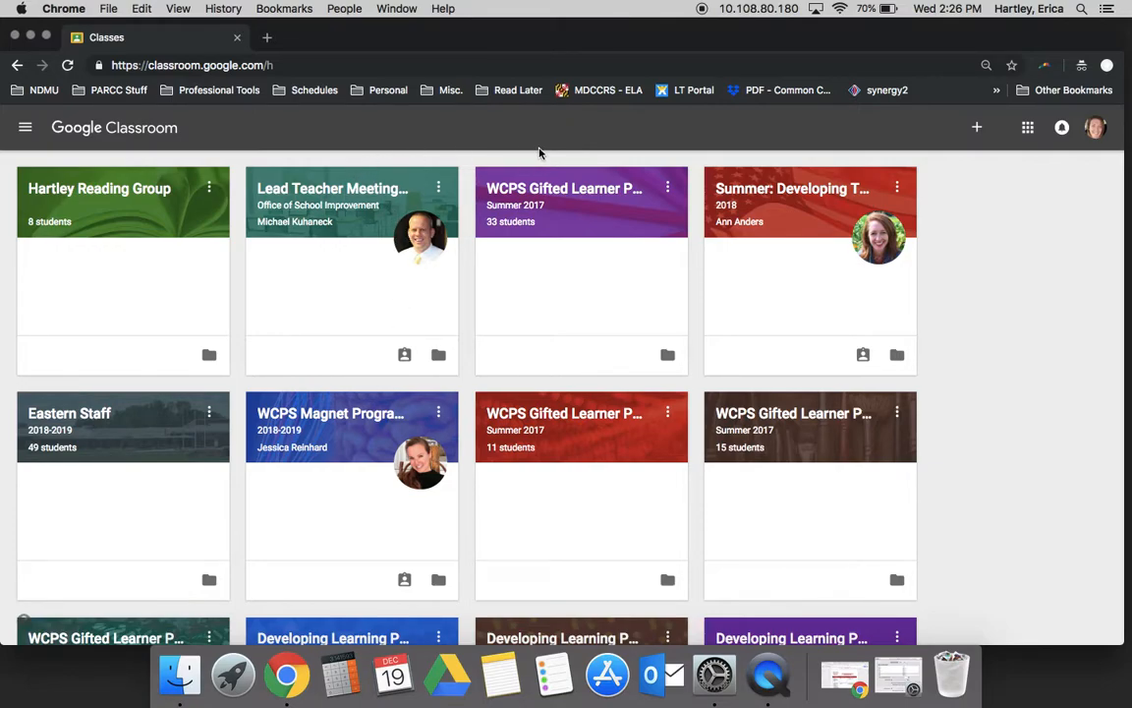
pyautogui.moveTo(963, 194)
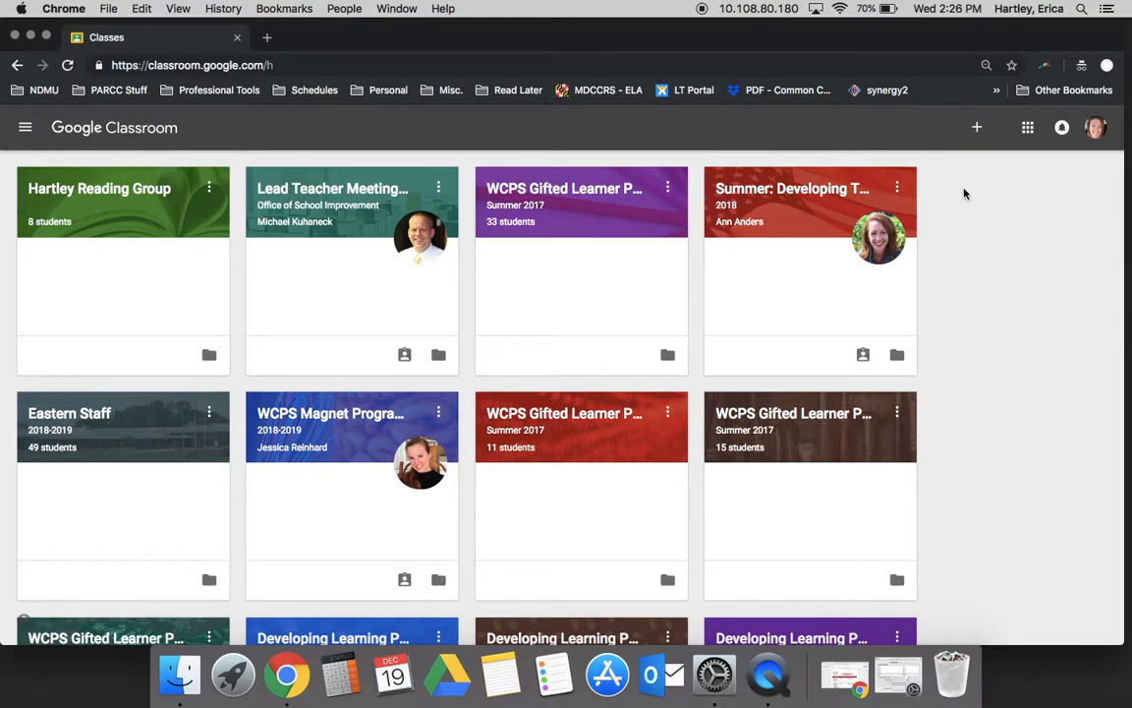
pyautogui.moveTo(977, 126)
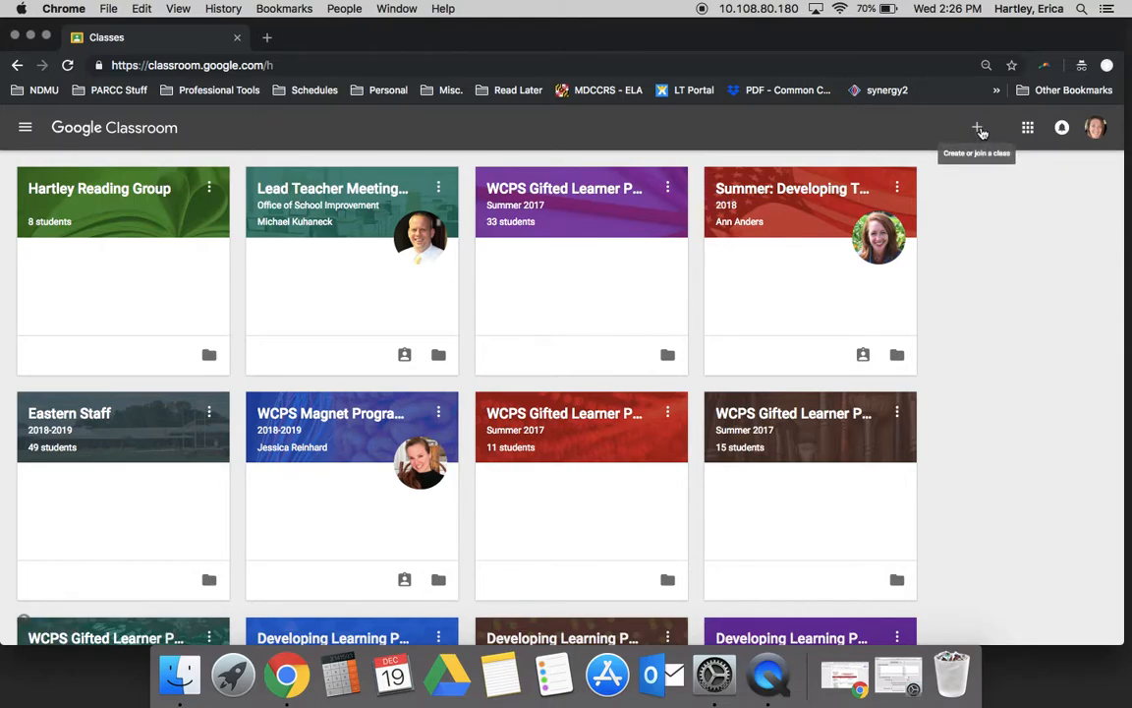
pyautogui.click(978, 128)
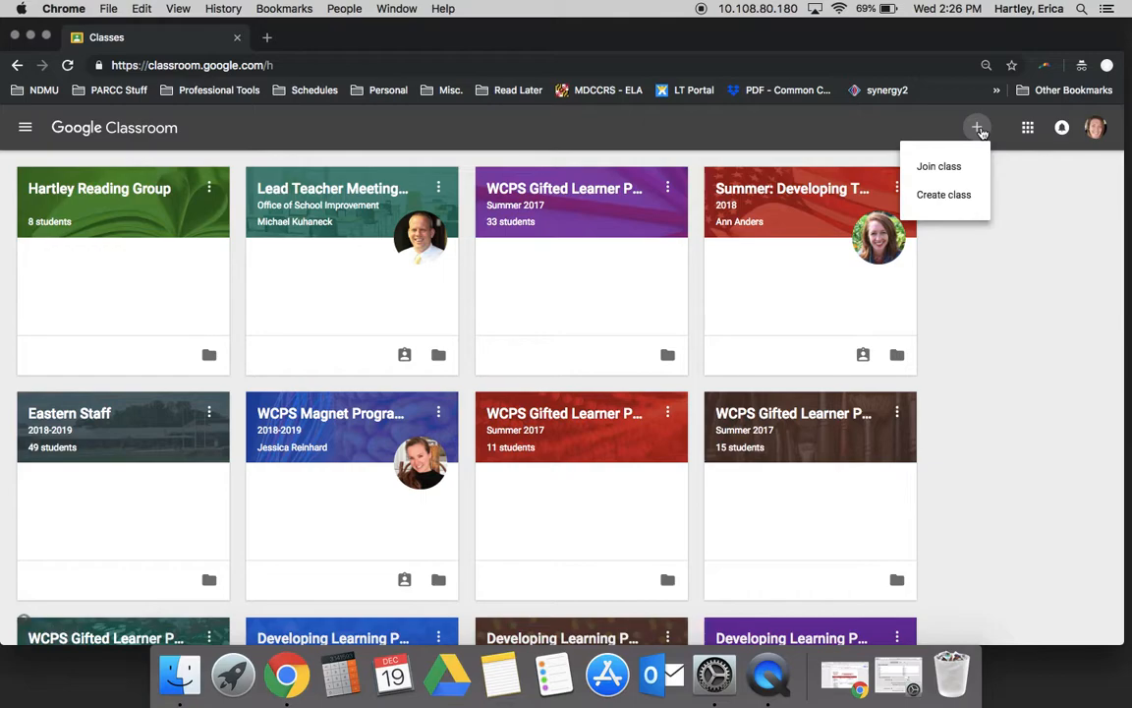
pyautogui.moveTo(943, 195)
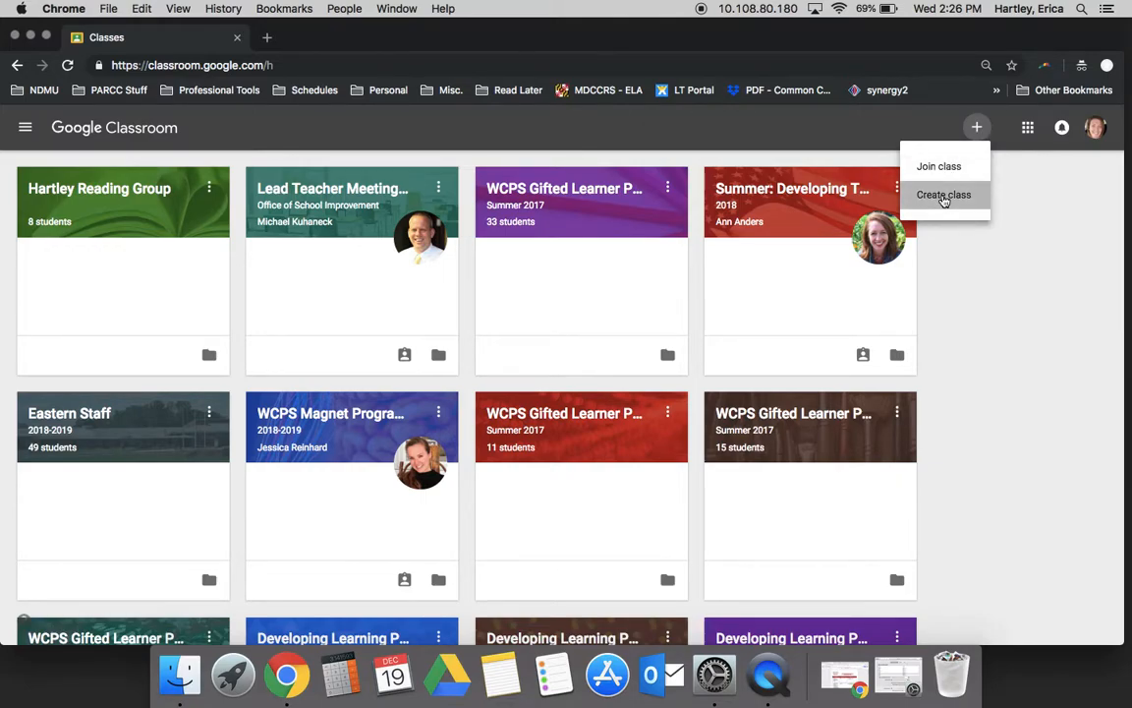
# Step: Create a new class with the name 'Test 1'
pyautogui.click(943, 195)
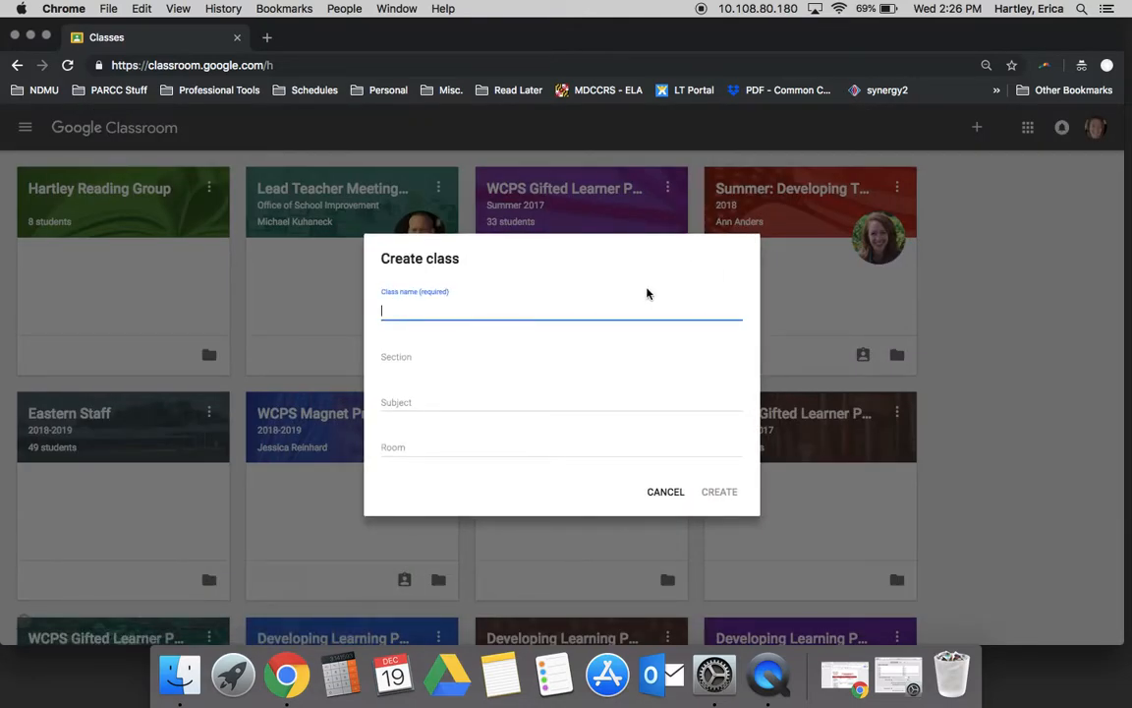
pyautogui.write('Test 1')
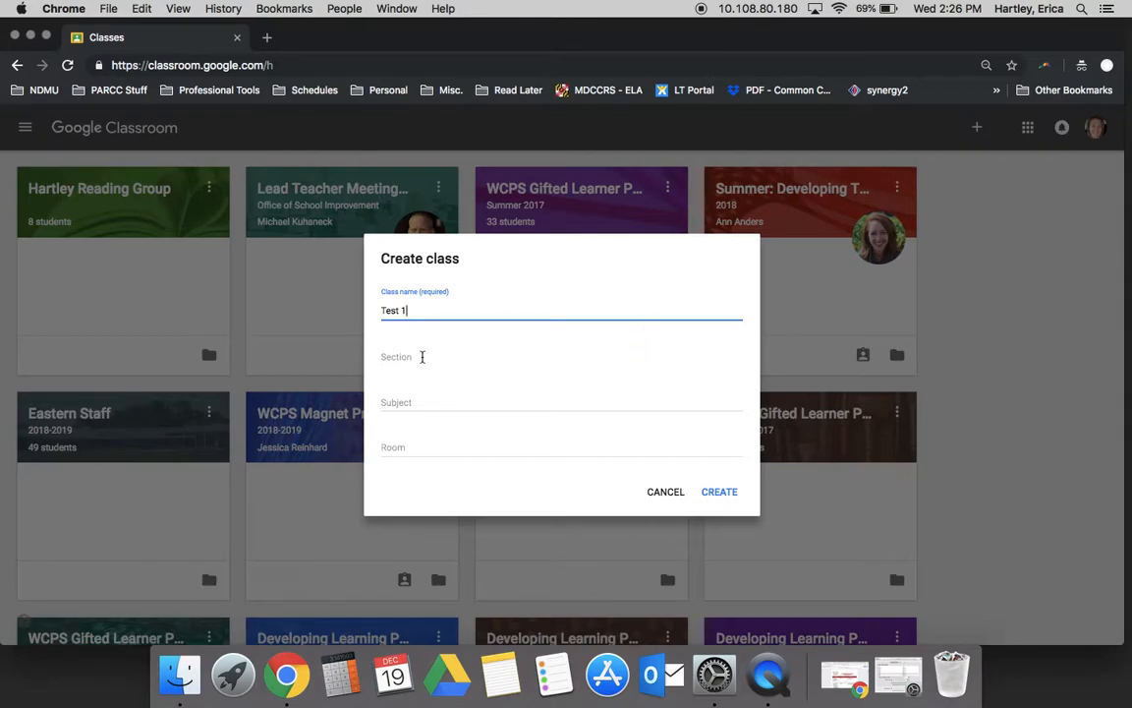
pyautogui.moveTo(554, 464)
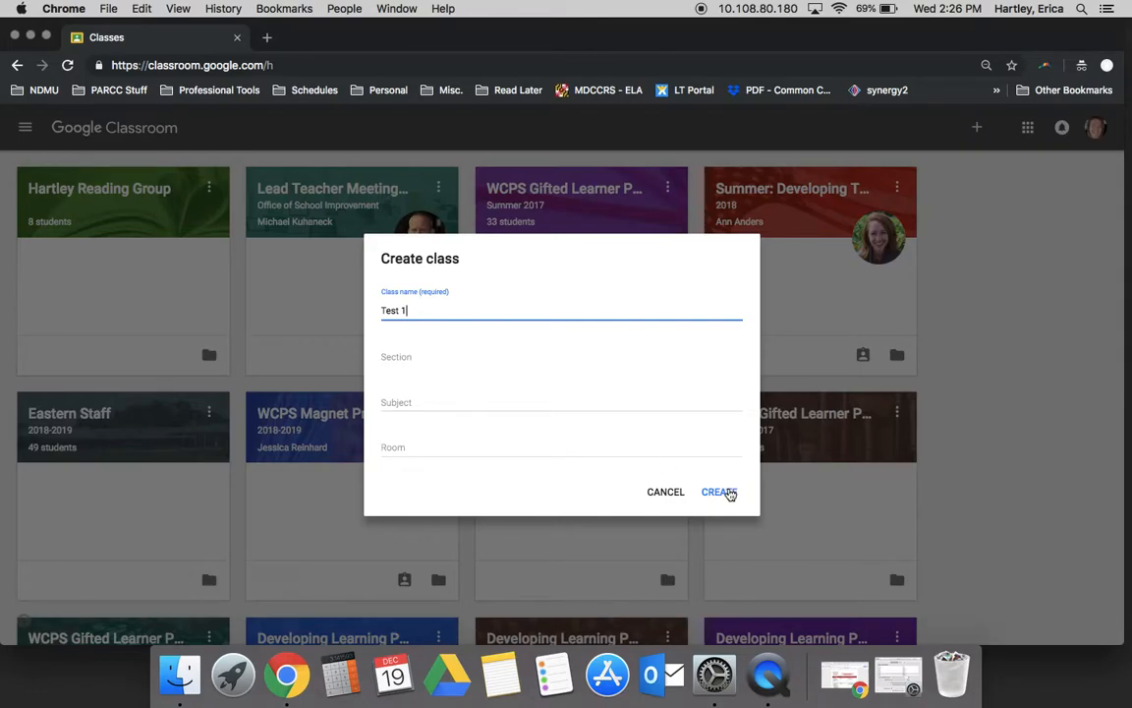
pyautogui.click(717, 491)
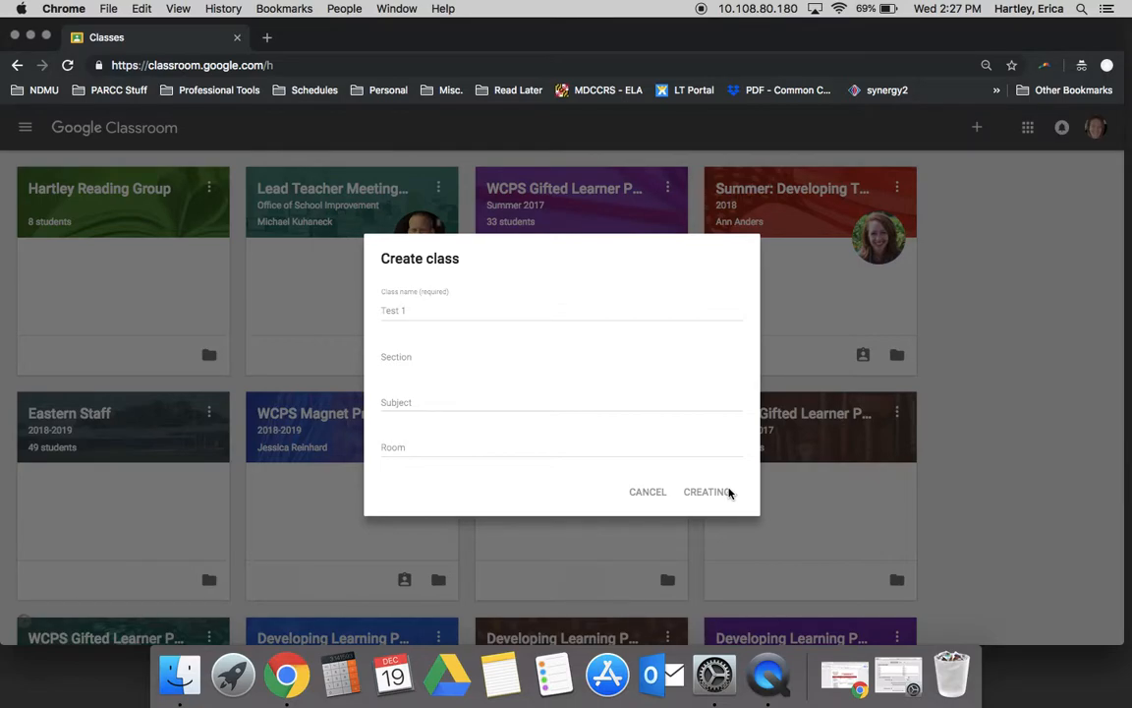
pyautogui.click(705, 491)
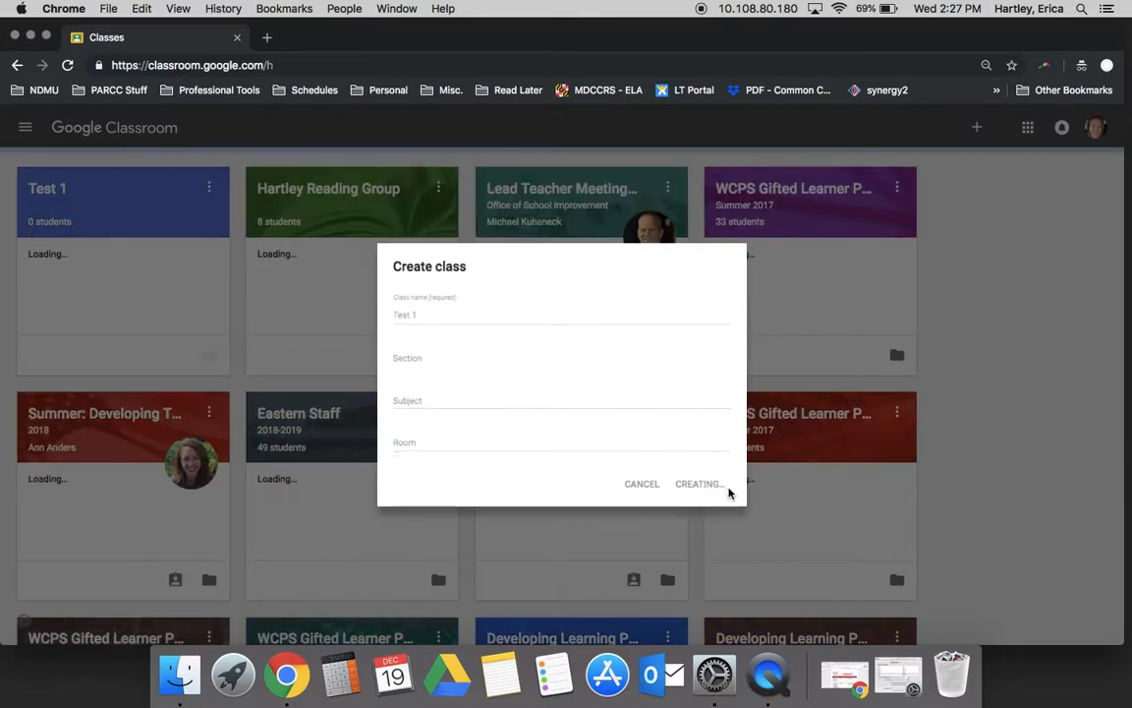
# Step: Open Test 1, browse the Gallery and Patterns banner themes, and cancel to keep the map-and-pencils banner
pyautogui.click(700, 484)
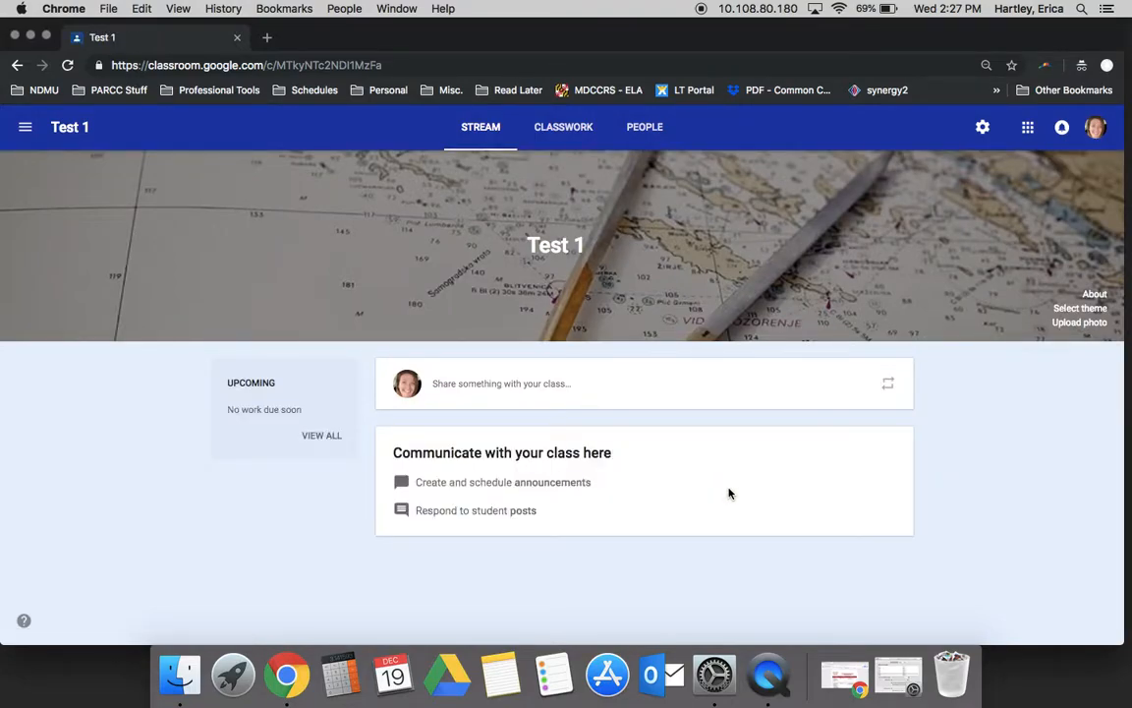
pyautogui.moveTo(204, 611)
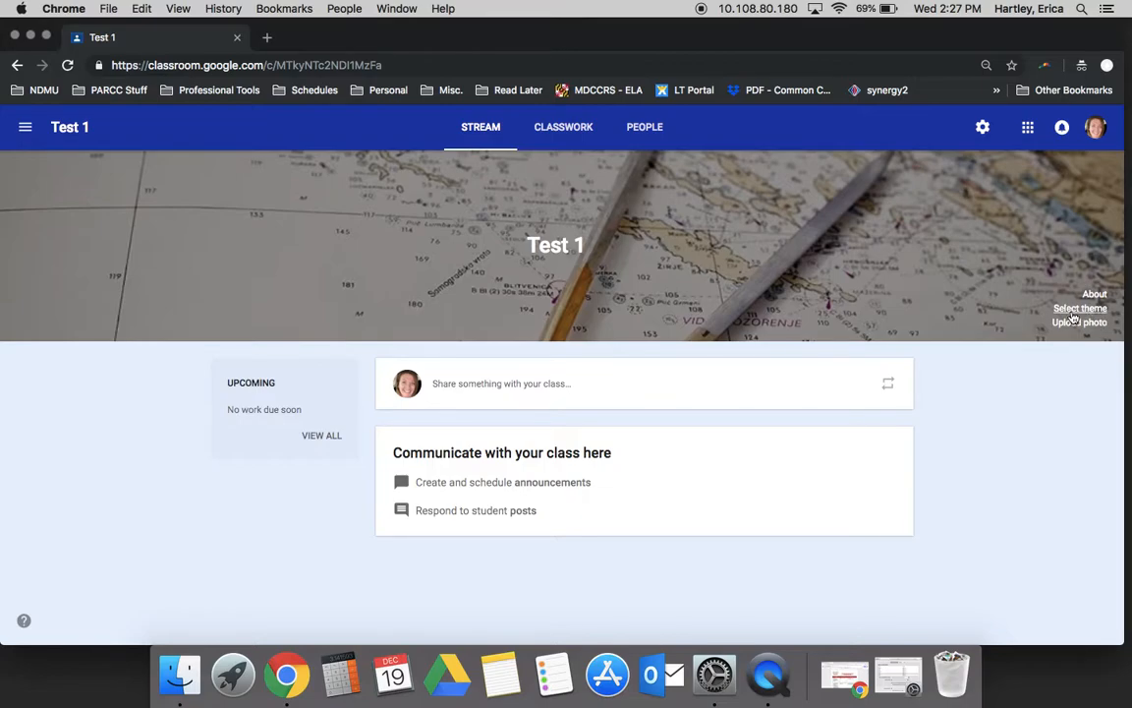
pyautogui.click(1079, 306)
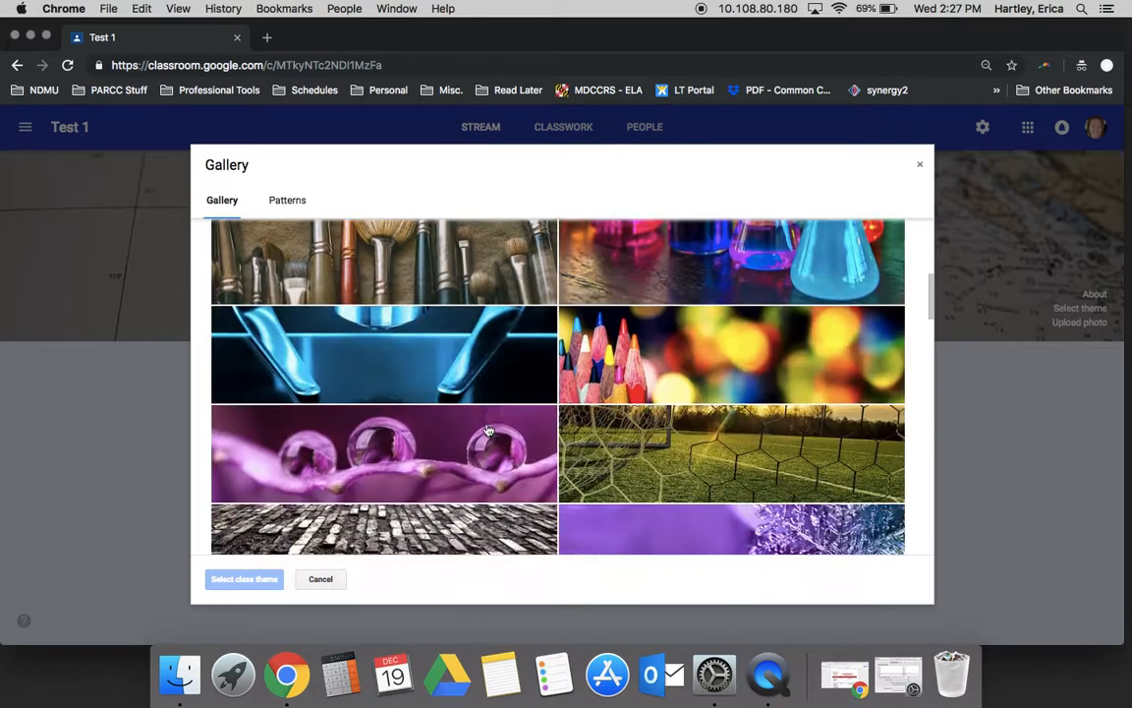
pyautogui.scroll(-3)
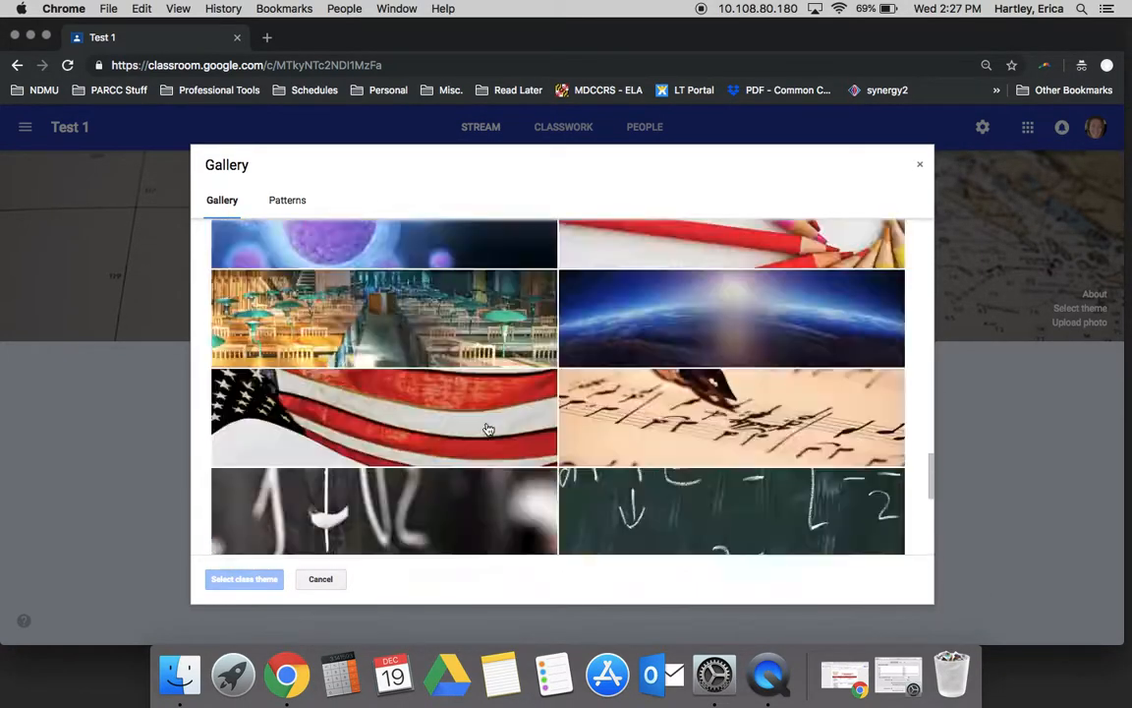
pyautogui.click(287, 200)
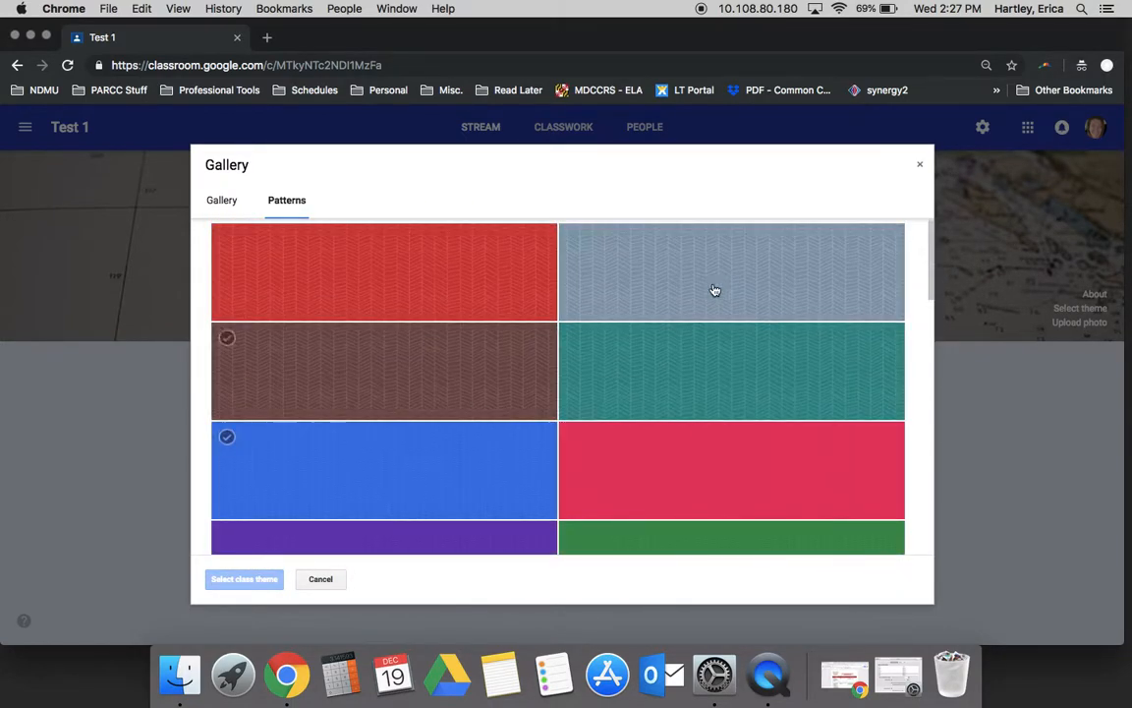
pyautogui.click(321, 578)
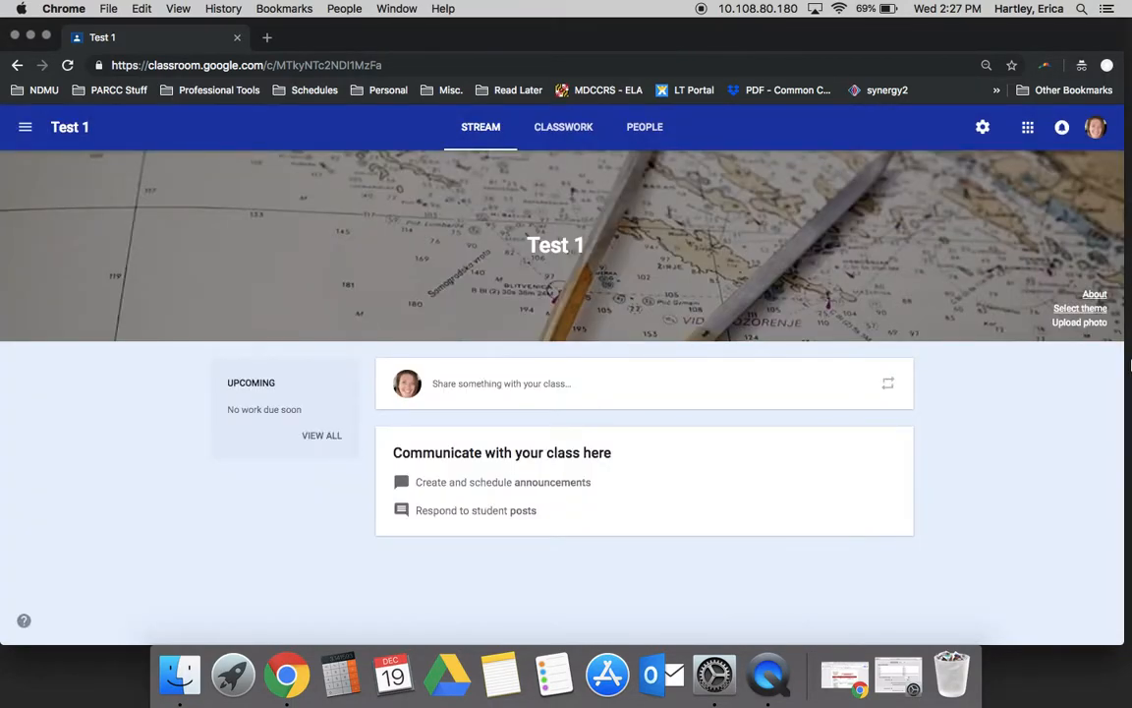
# Step: Bring up the Upload photo dialog for a custom class banner
pyautogui.click(1078, 322)
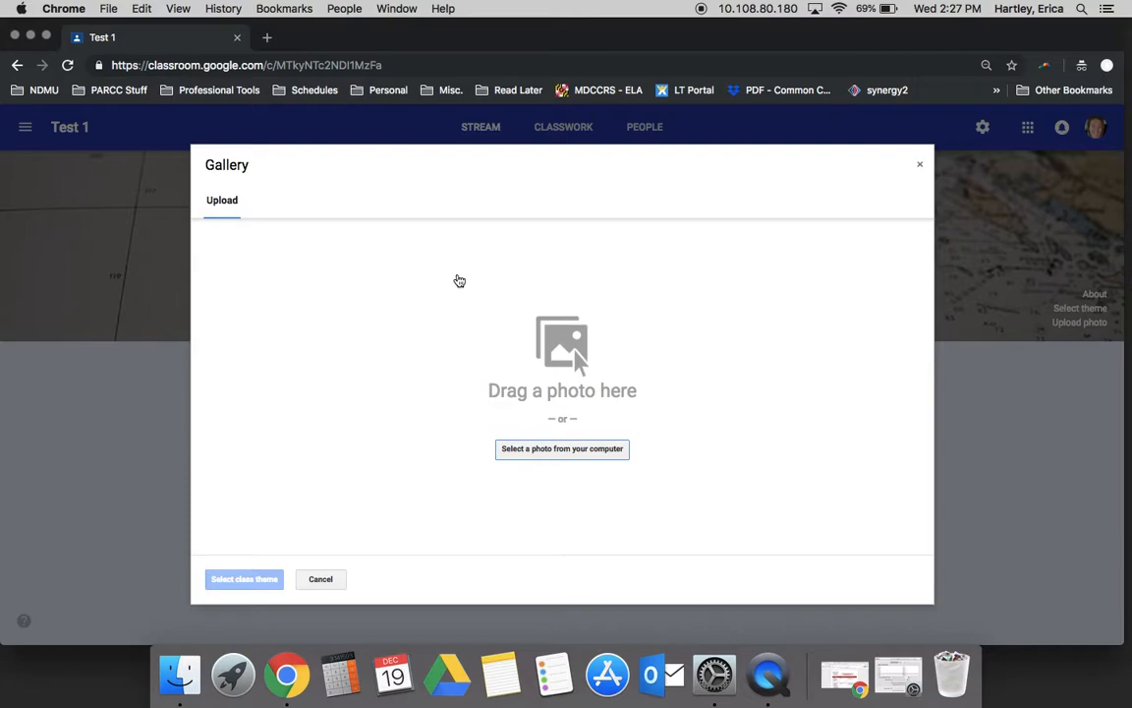
pyautogui.moveTo(582, 246)
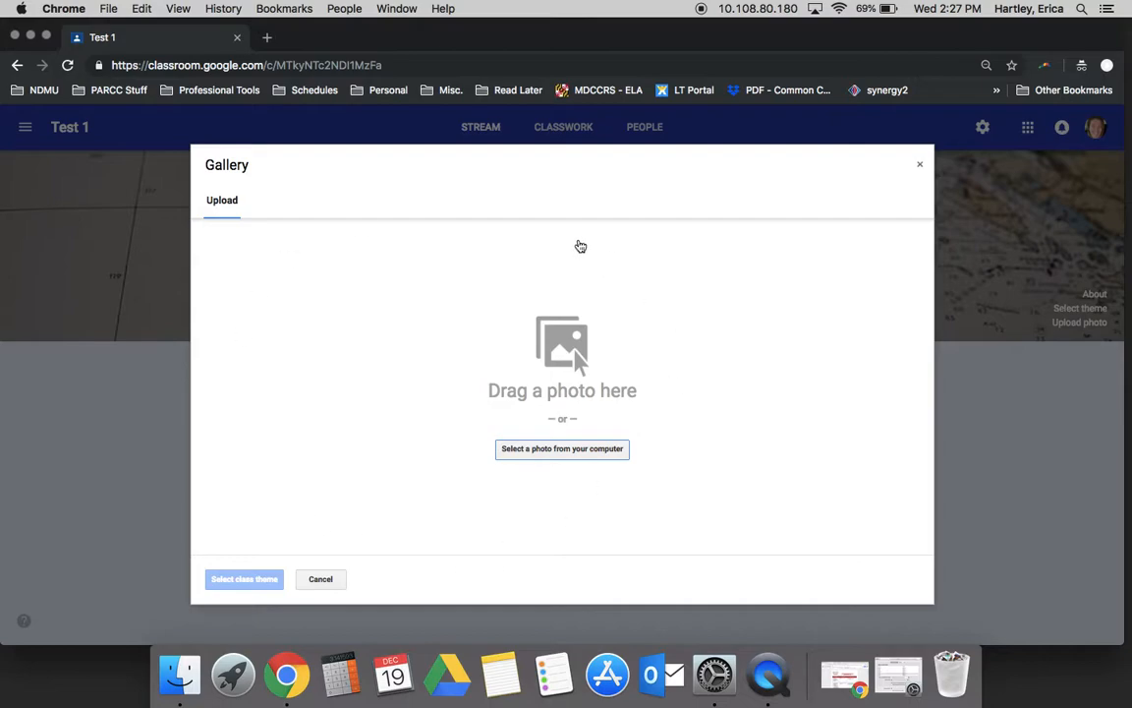
pyautogui.moveTo(920, 163)
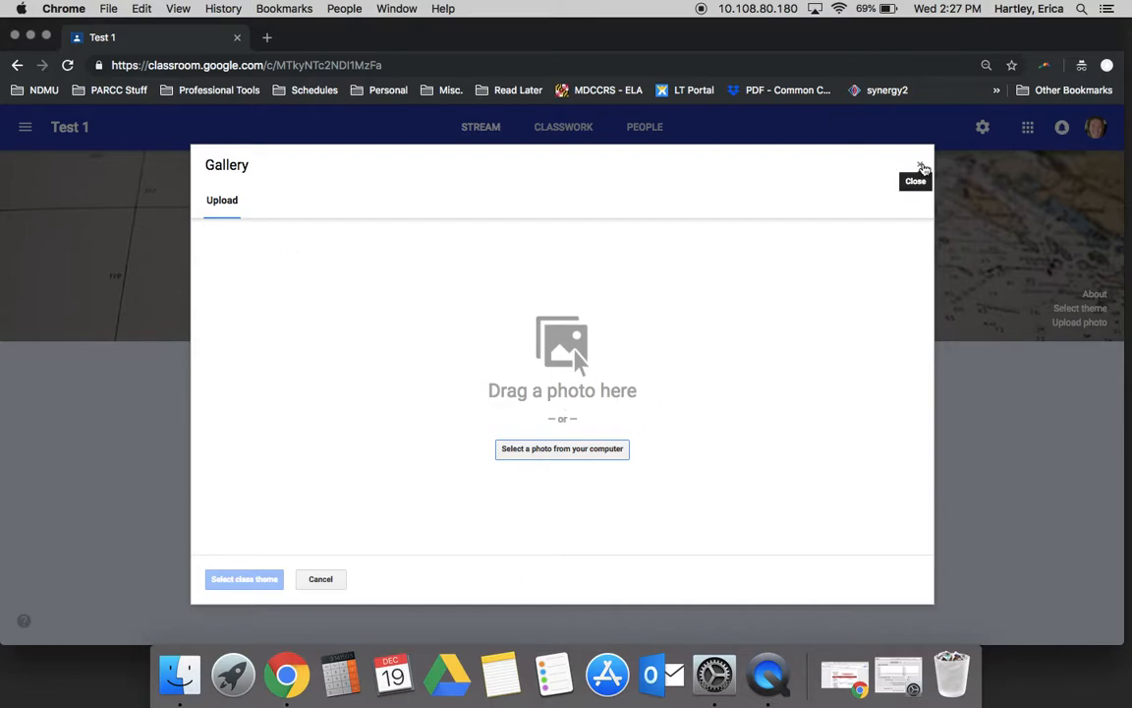
# Step: Close the photo upload gallery without adding a banner image
pyautogui.click(916, 181)
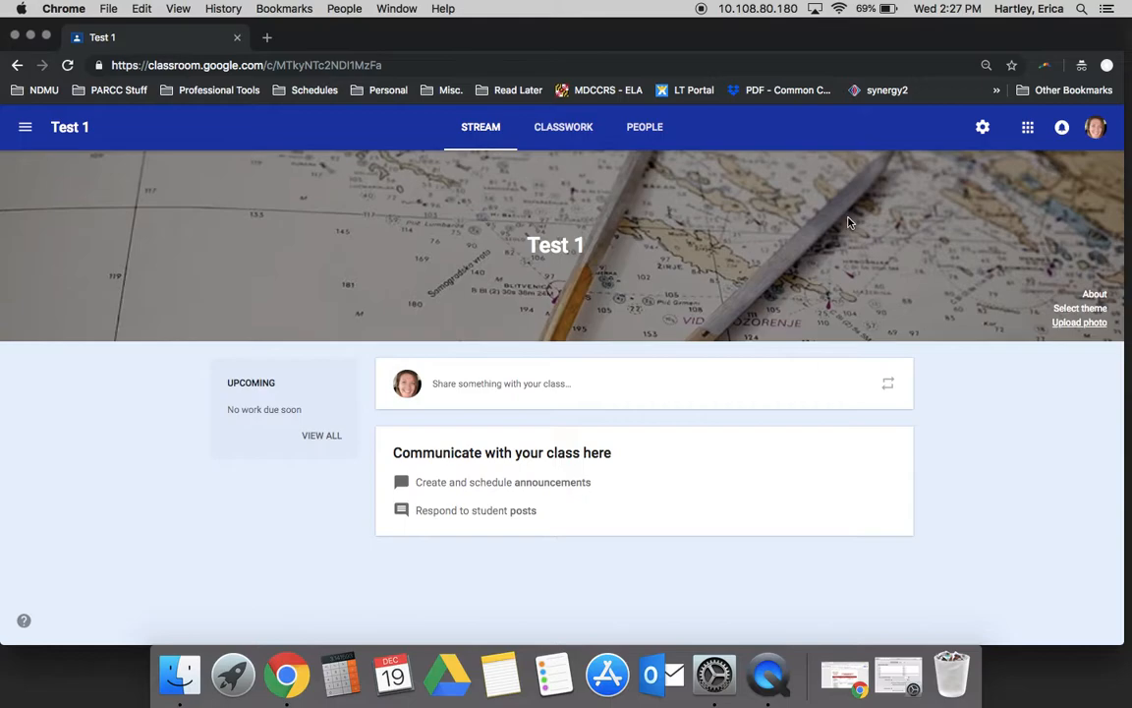
pyautogui.moveTo(588, 433)
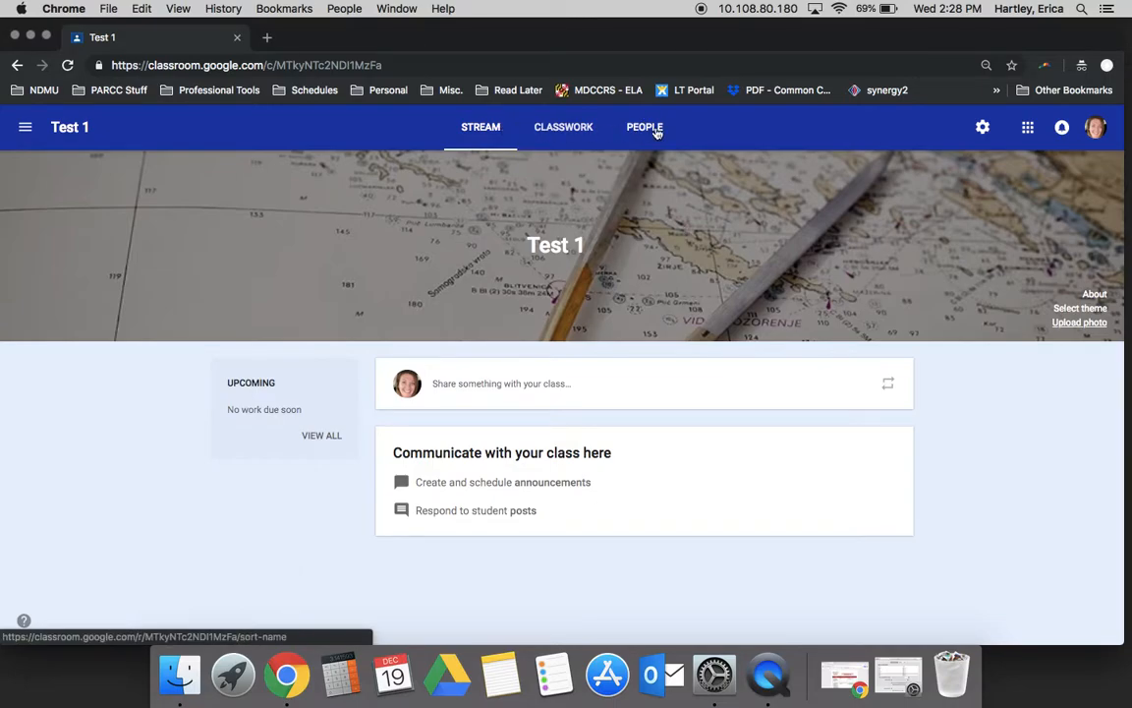
# Step: Go to the People page and bring up the Invite teachers form
pyautogui.click(644, 126)
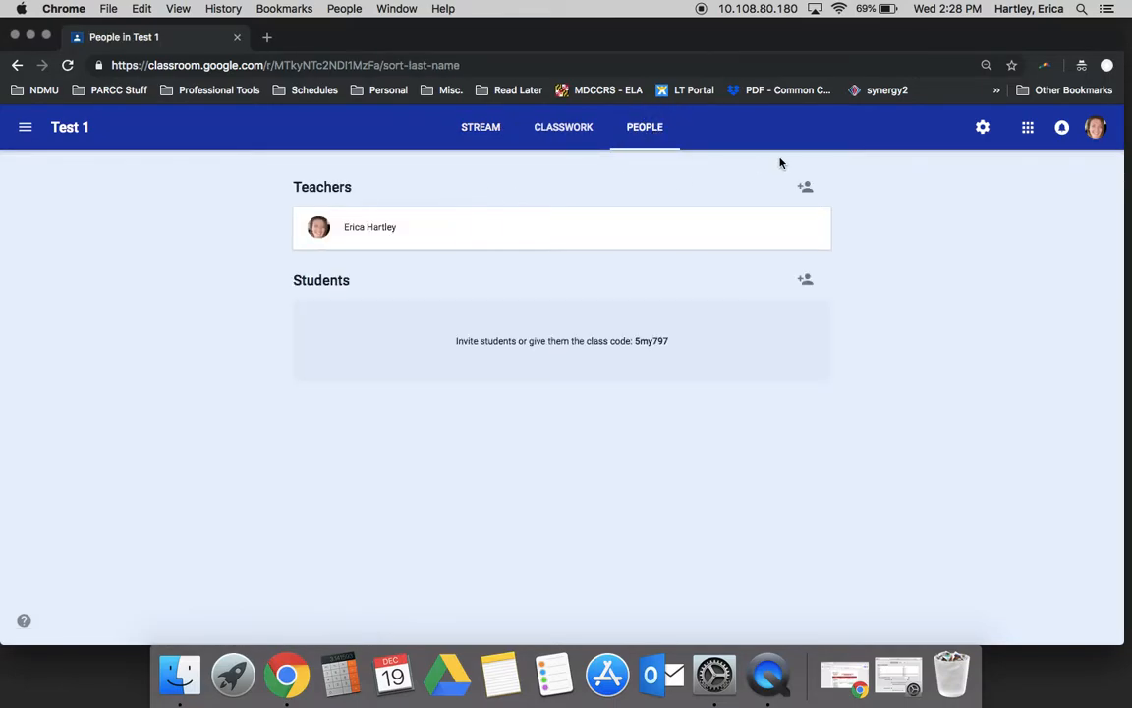
pyautogui.moveTo(775, 191)
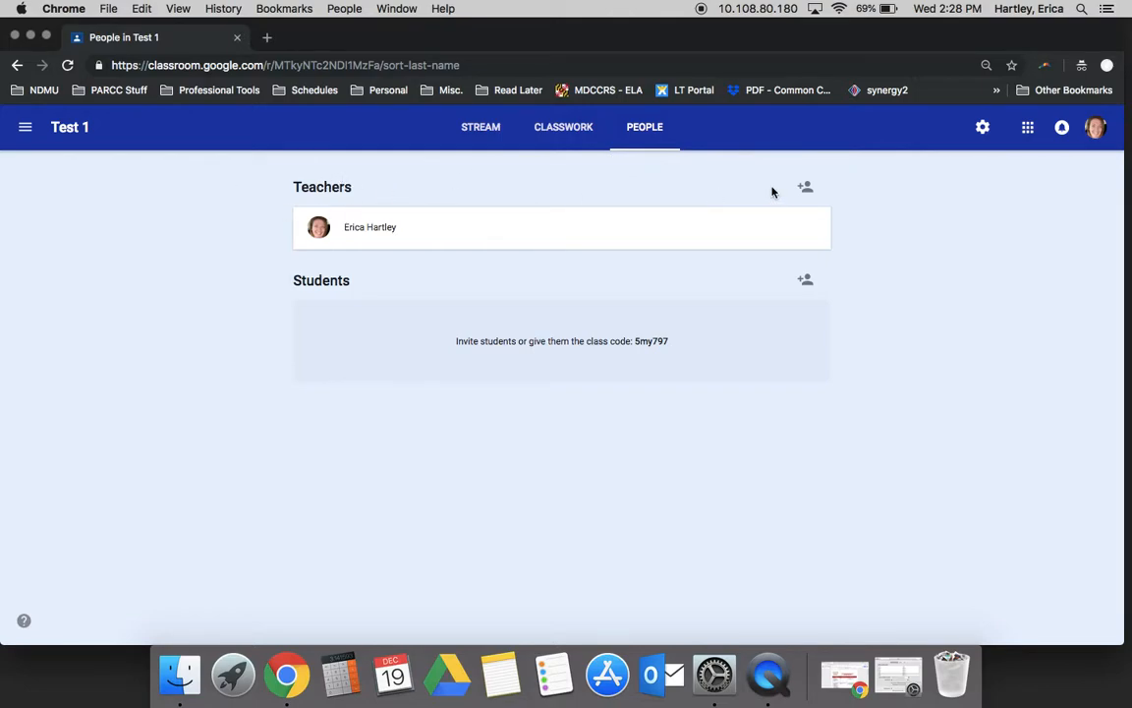
pyautogui.click(806, 187)
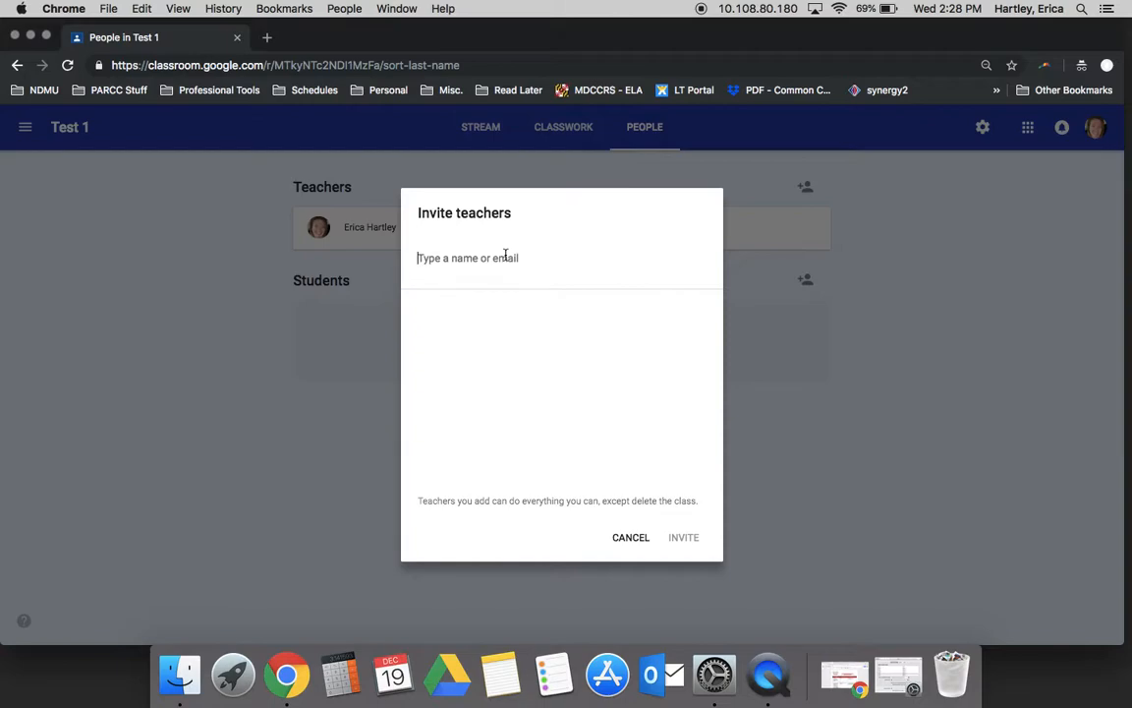
pyautogui.moveTo(629, 538)
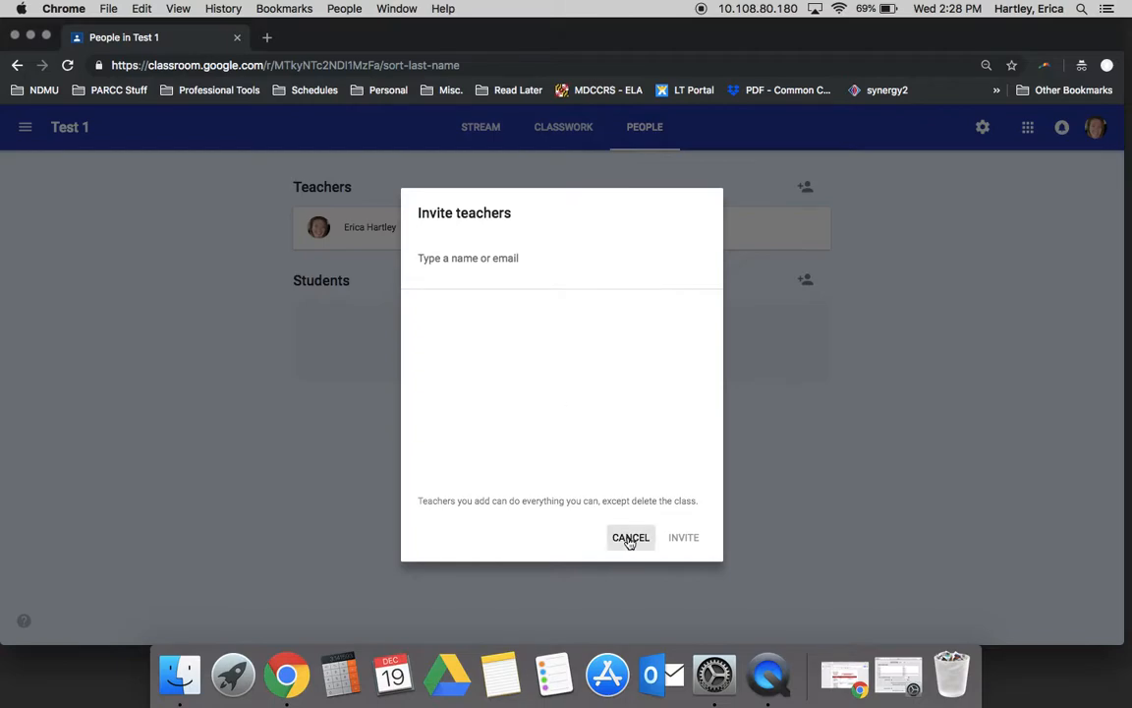
# Step: Cancel the teacher invitation, leaving the Teachers and Students lists showing
pyautogui.click(628, 536)
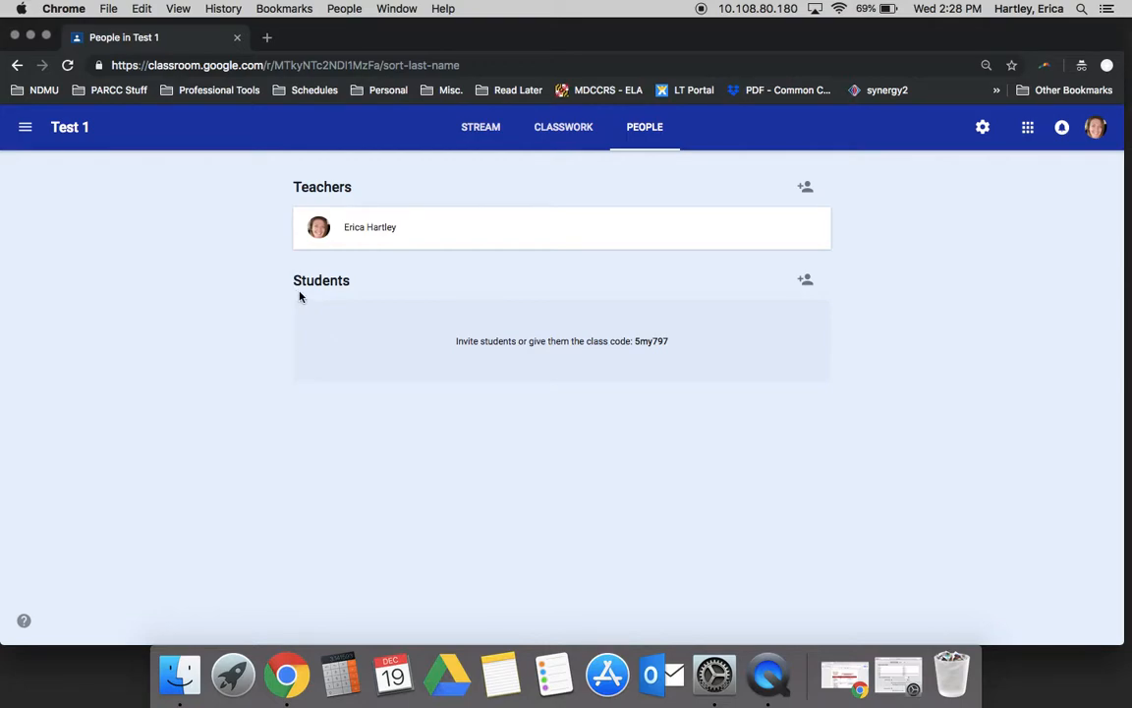
pyautogui.moveTo(440, 364)
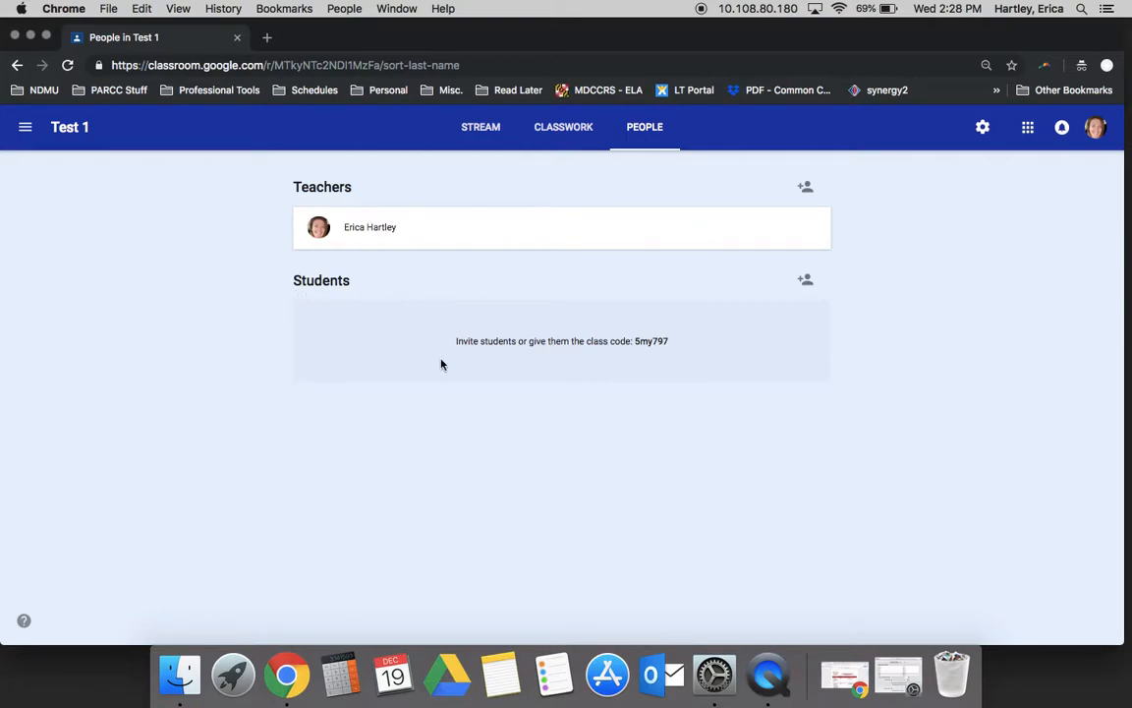
pyautogui.moveTo(305, 523)
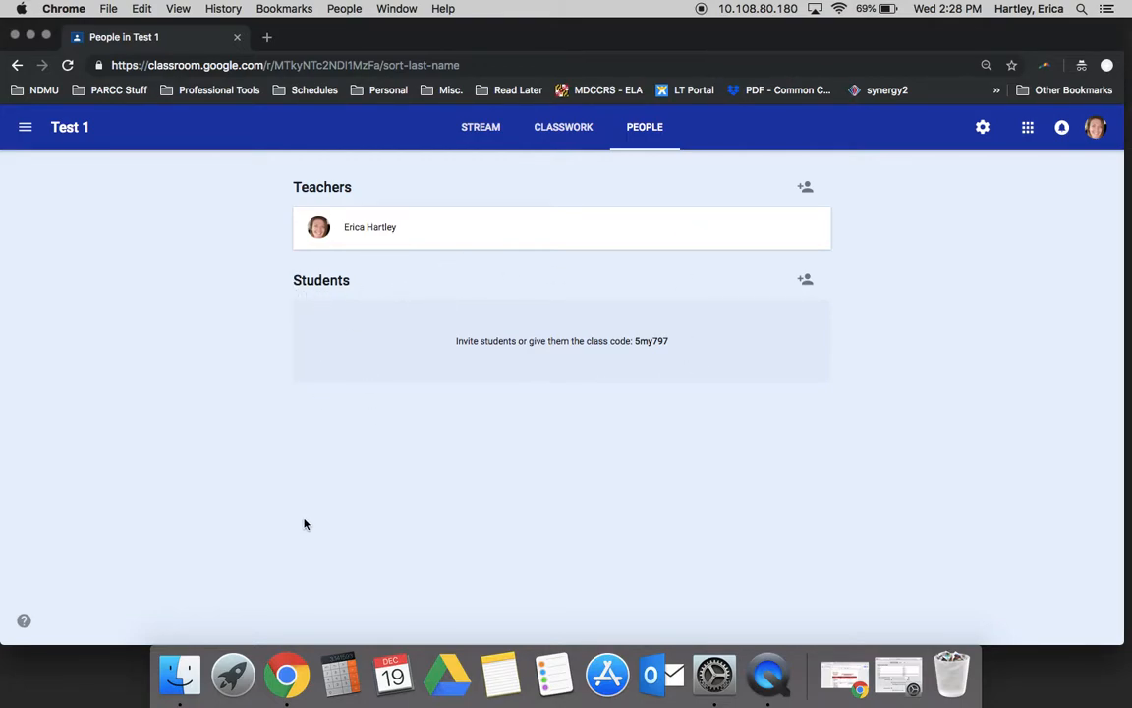
pyautogui.moveTo(644, 330)
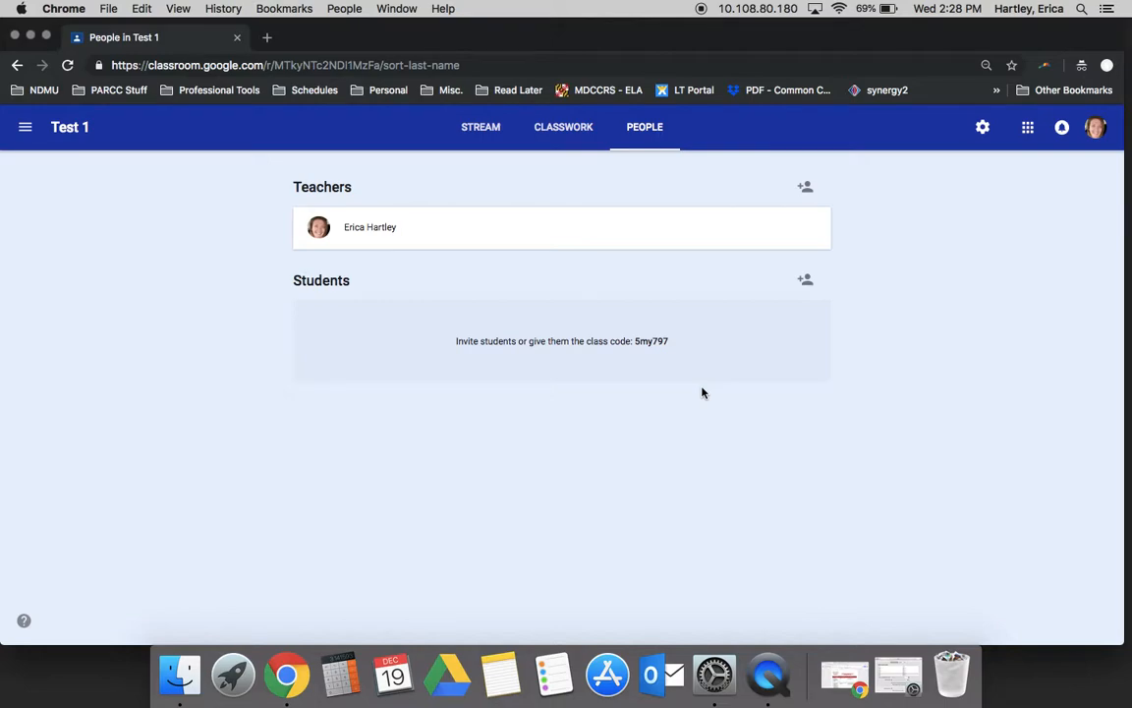
# Step: Display the class code 5my797 enlarged to full screen for students
pyautogui.click(480, 125)
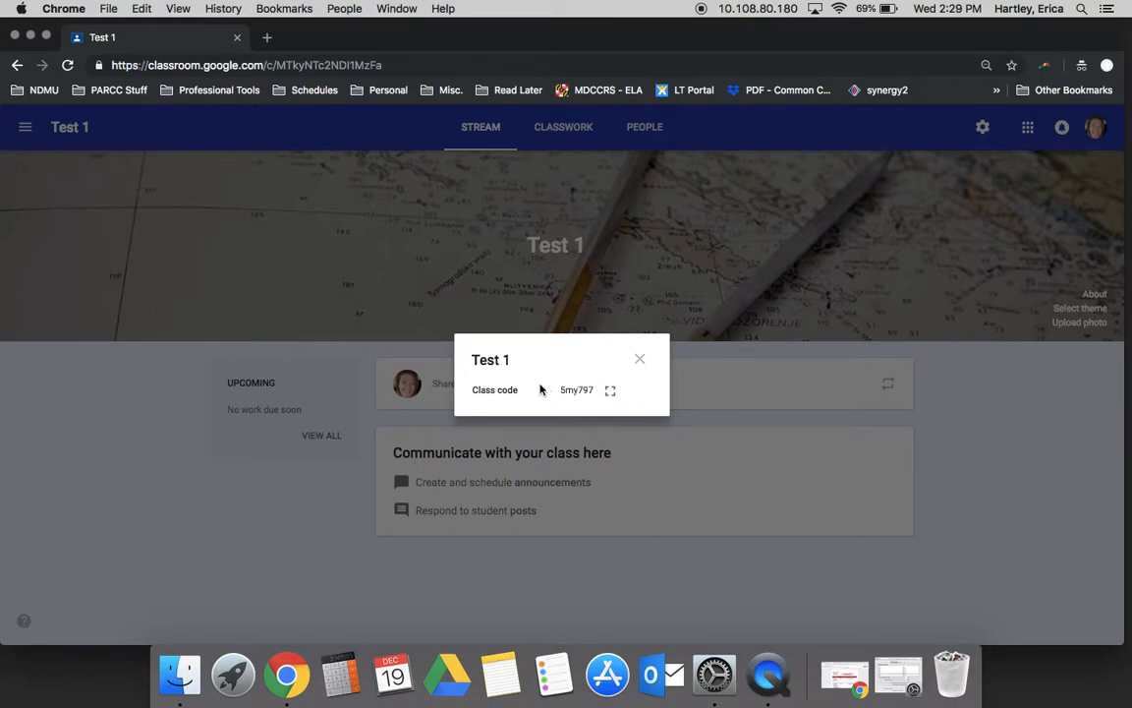
pyautogui.click(610, 389)
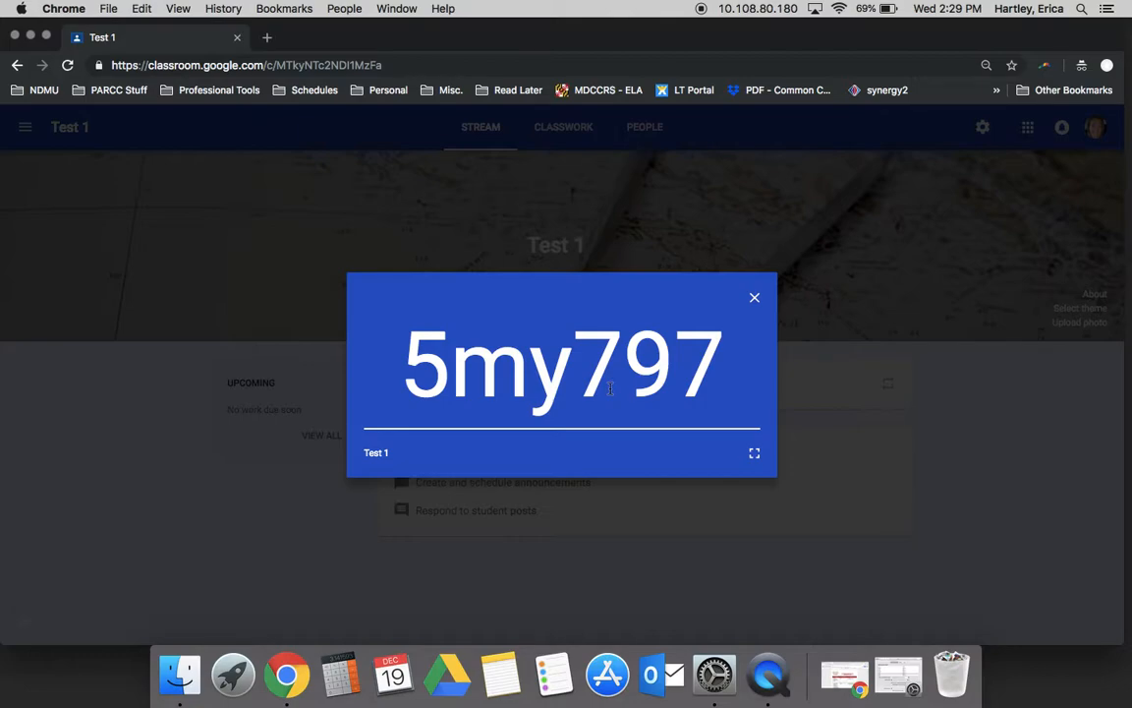
pyautogui.moveTo(747, 283)
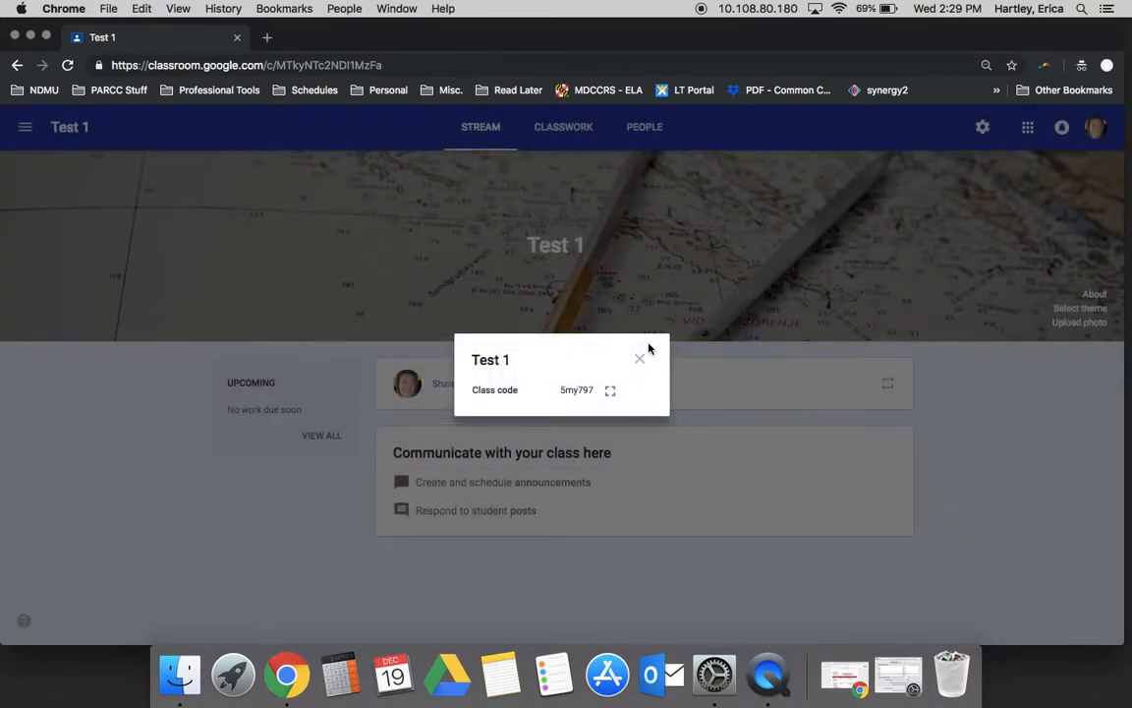
# Step: Close the class code, review the Stream posting choices in Class settings, and exit without saving
pyautogui.click(641, 358)
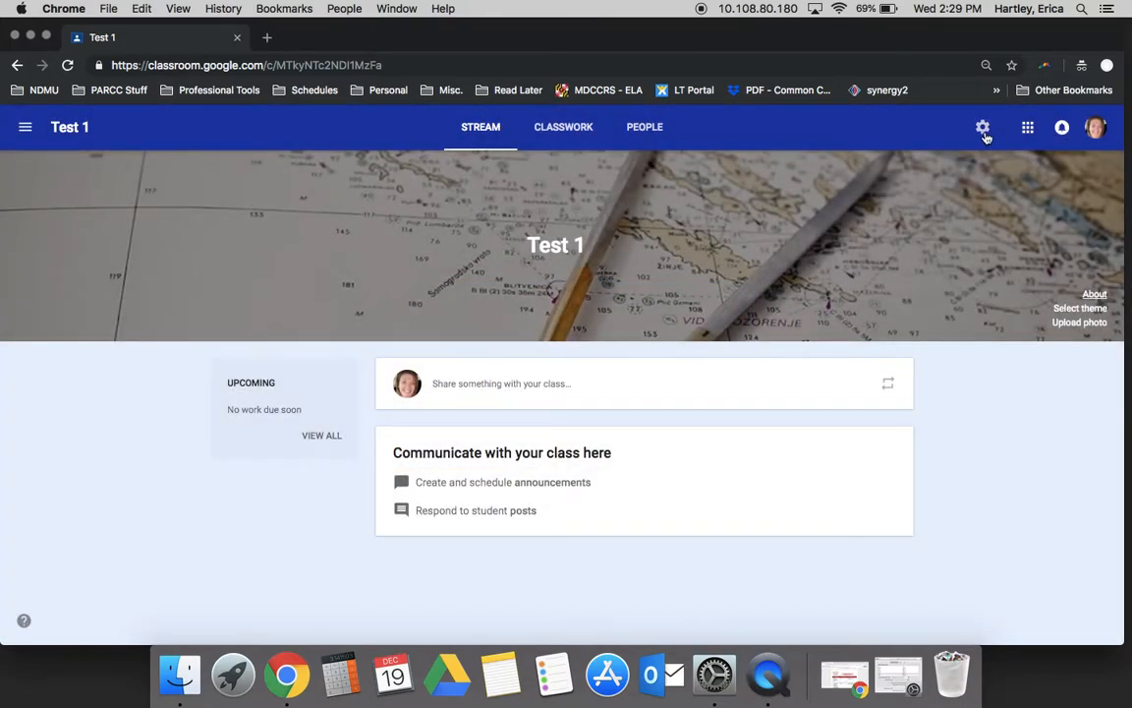
pyautogui.click(983, 126)
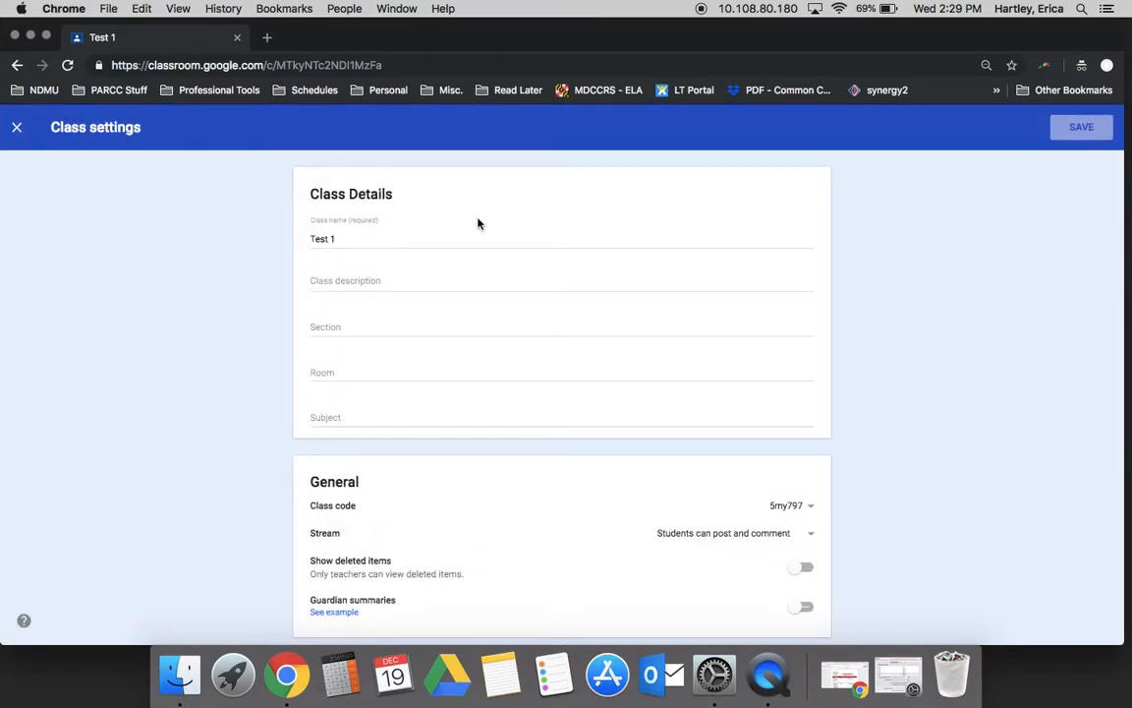
pyautogui.moveTo(385, 412)
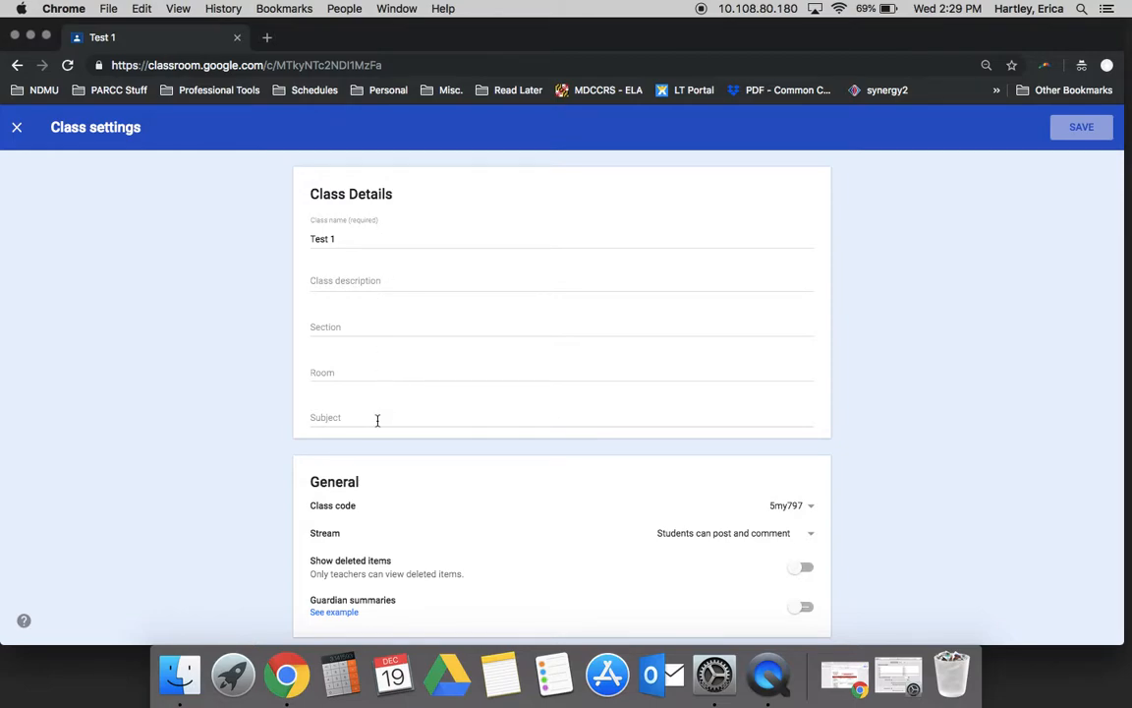
pyautogui.scroll(-3)
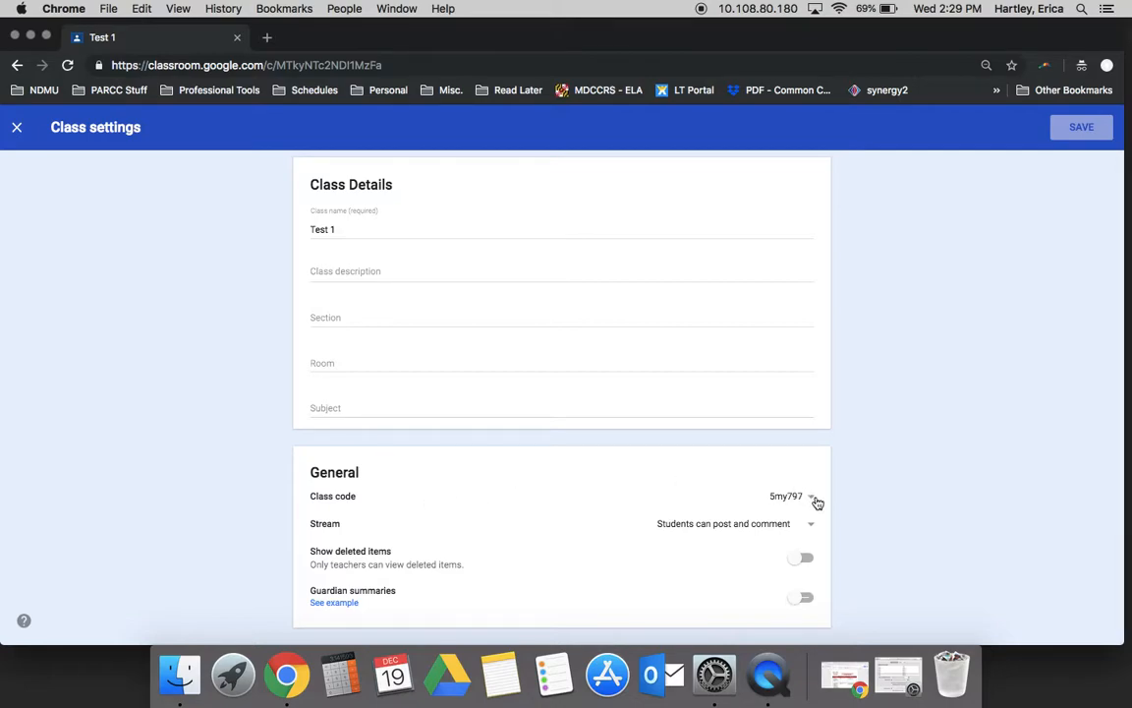
pyautogui.moveTo(809, 528)
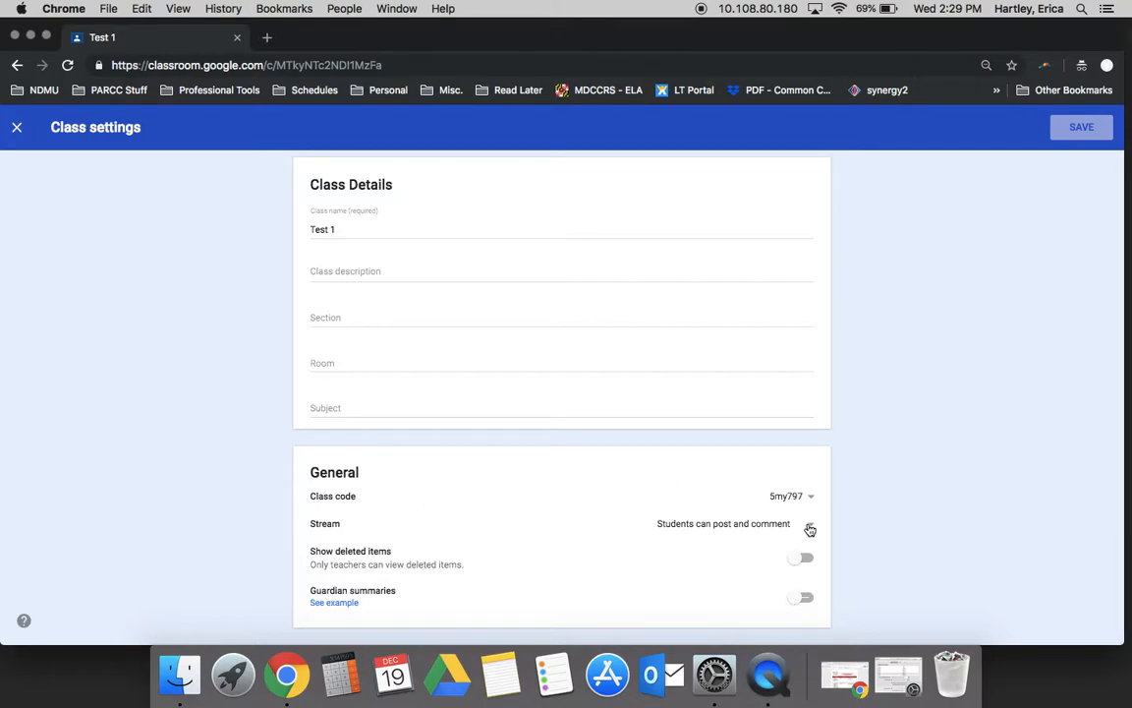
pyautogui.click(810, 528)
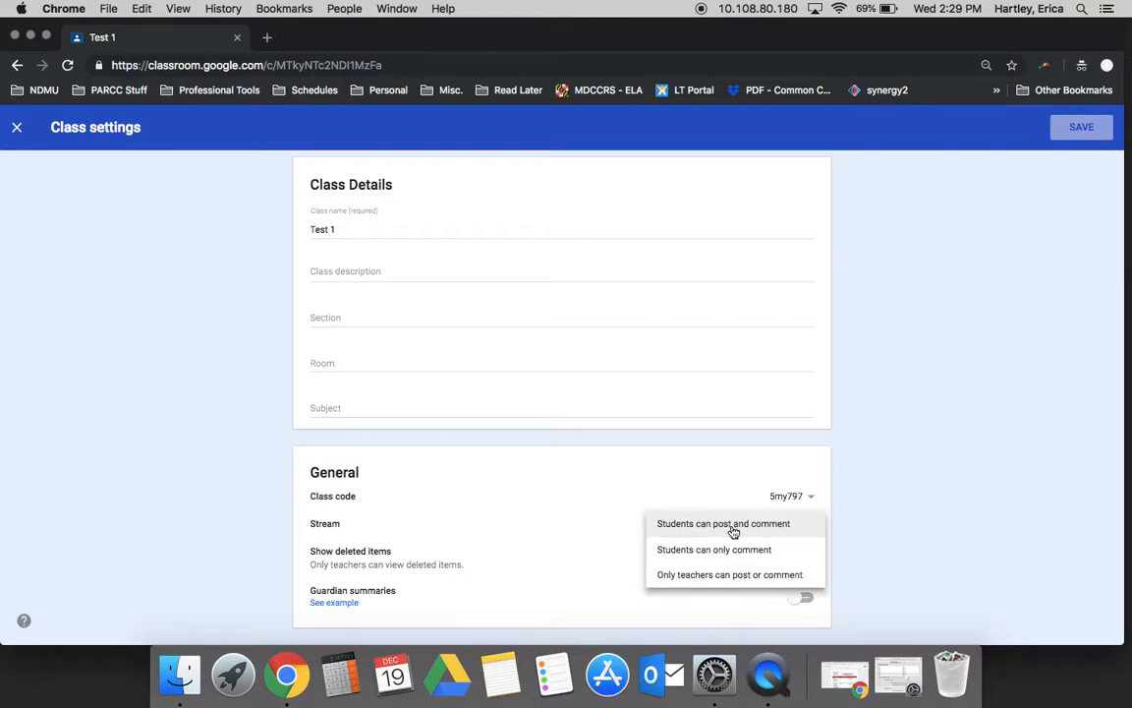
pyautogui.moveTo(733, 531)
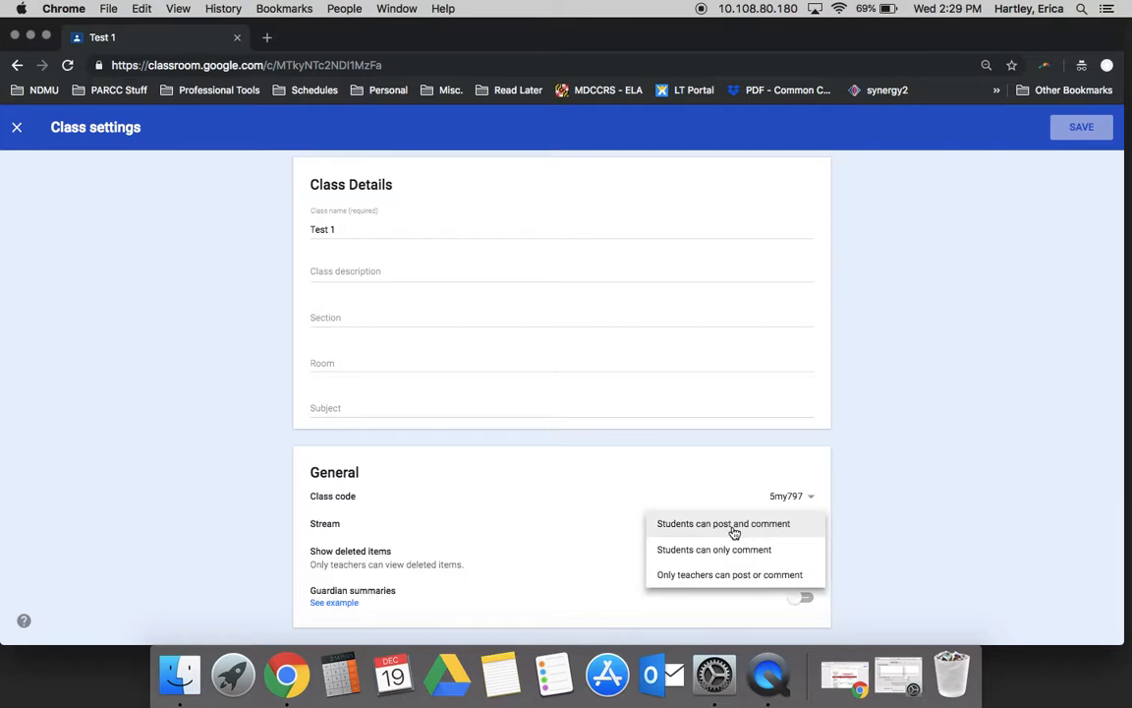
pyautogui.moveTo(741, 574)
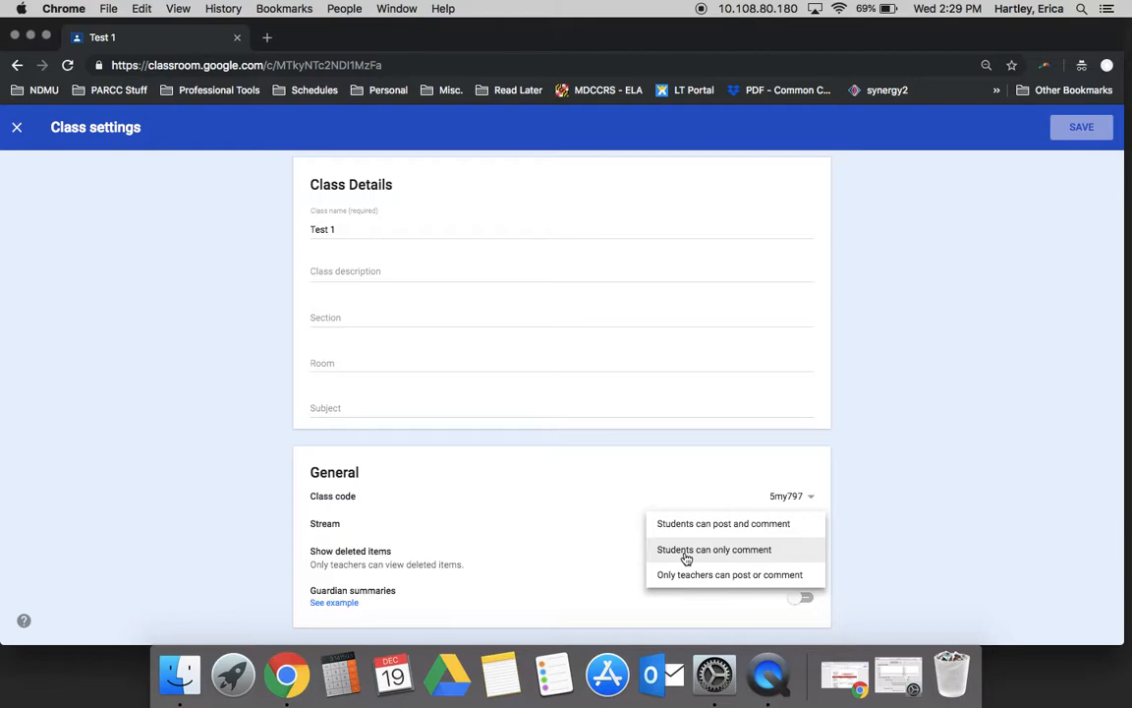
pyautogui.moveTo(18, 127)
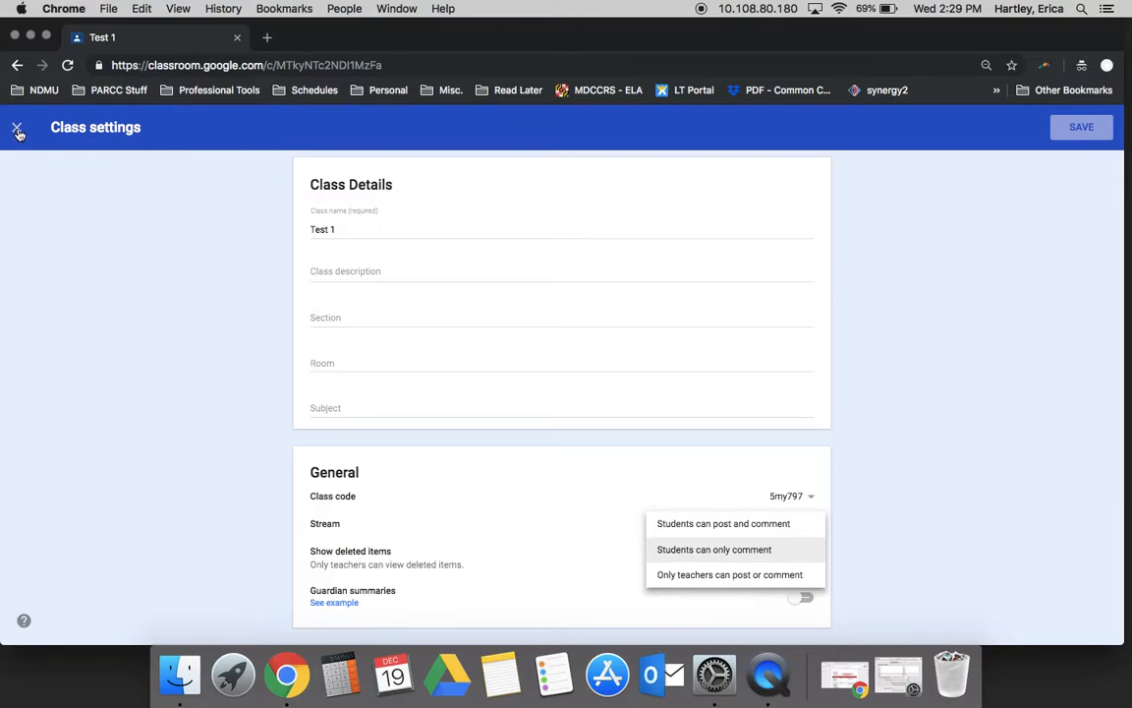
pyautogui.click(16, 126)
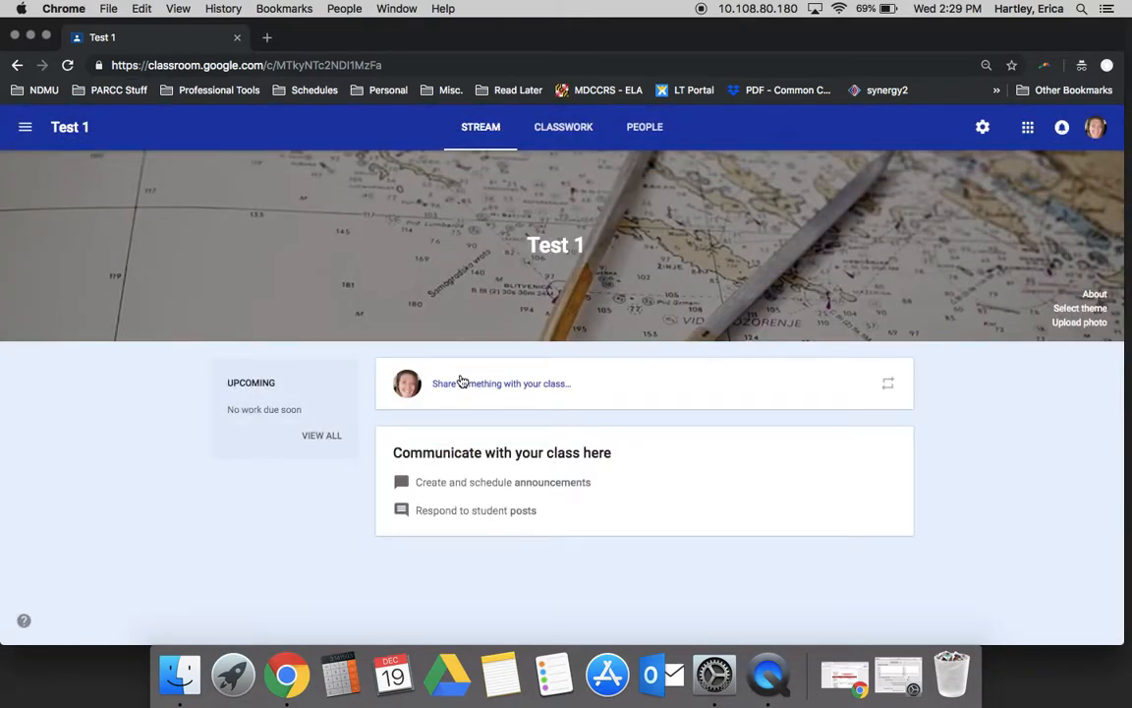